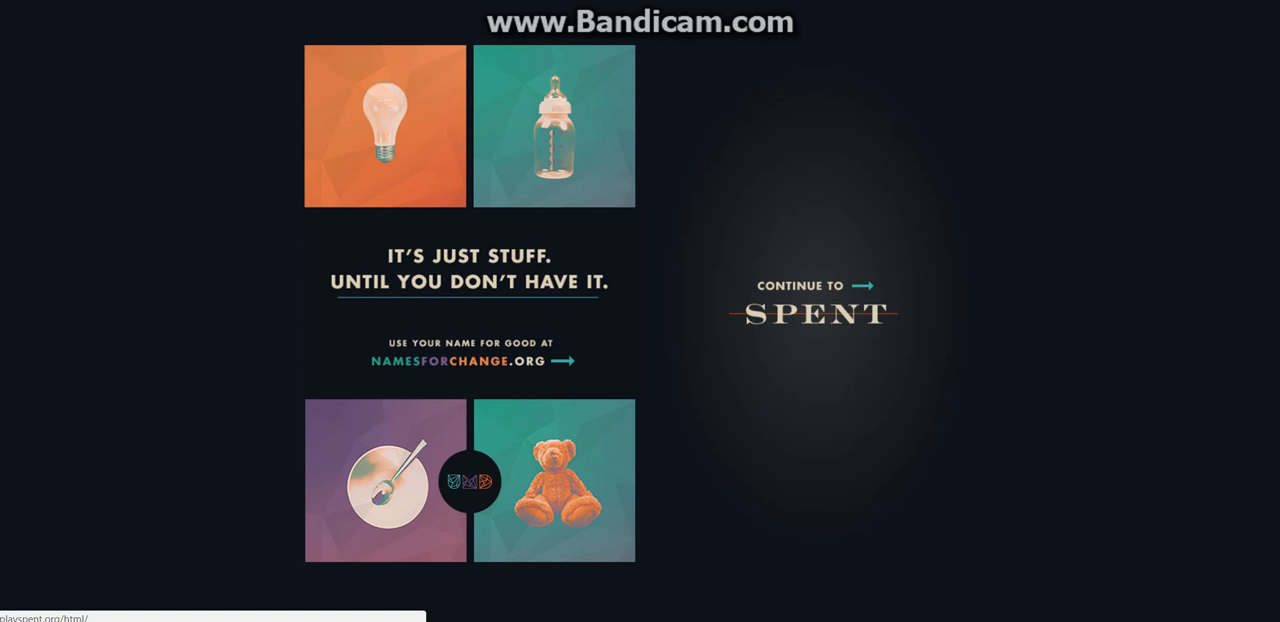
Continue from the Names for Change splash into SPENT, starting day 1 with $1,000
click(814, 300)
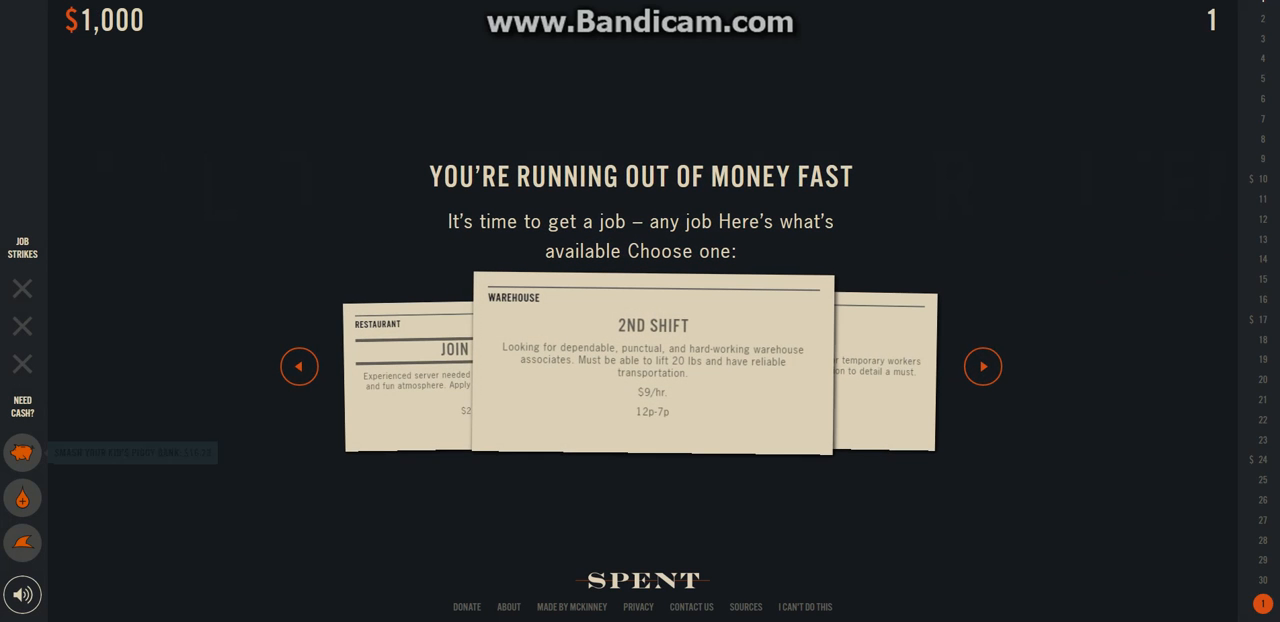
mouse_move(22, 497)
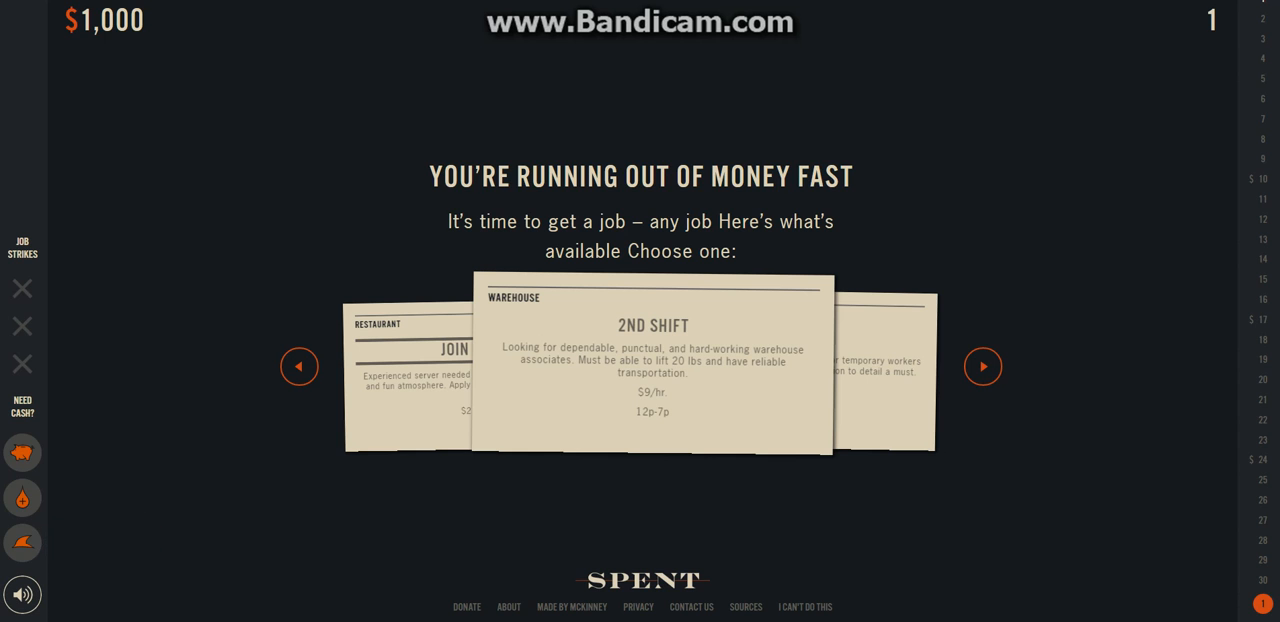
Take the Office Temp job and continue through the weekly pay and health coverage results
click(983, 366)
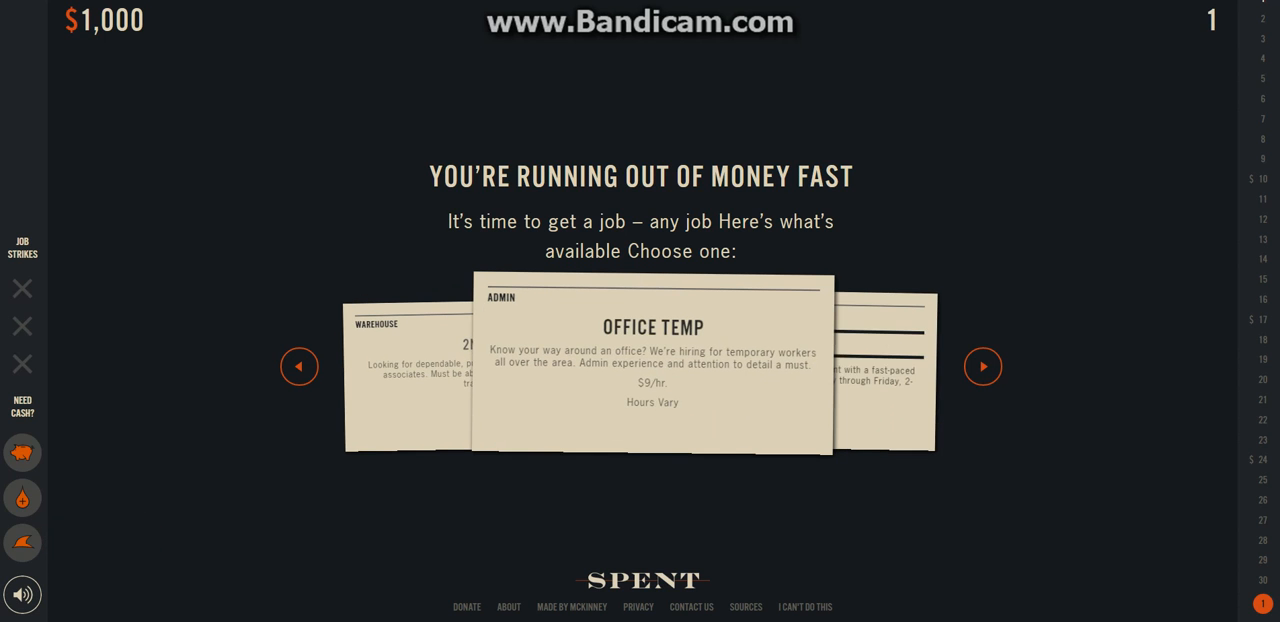
click(982, 366)
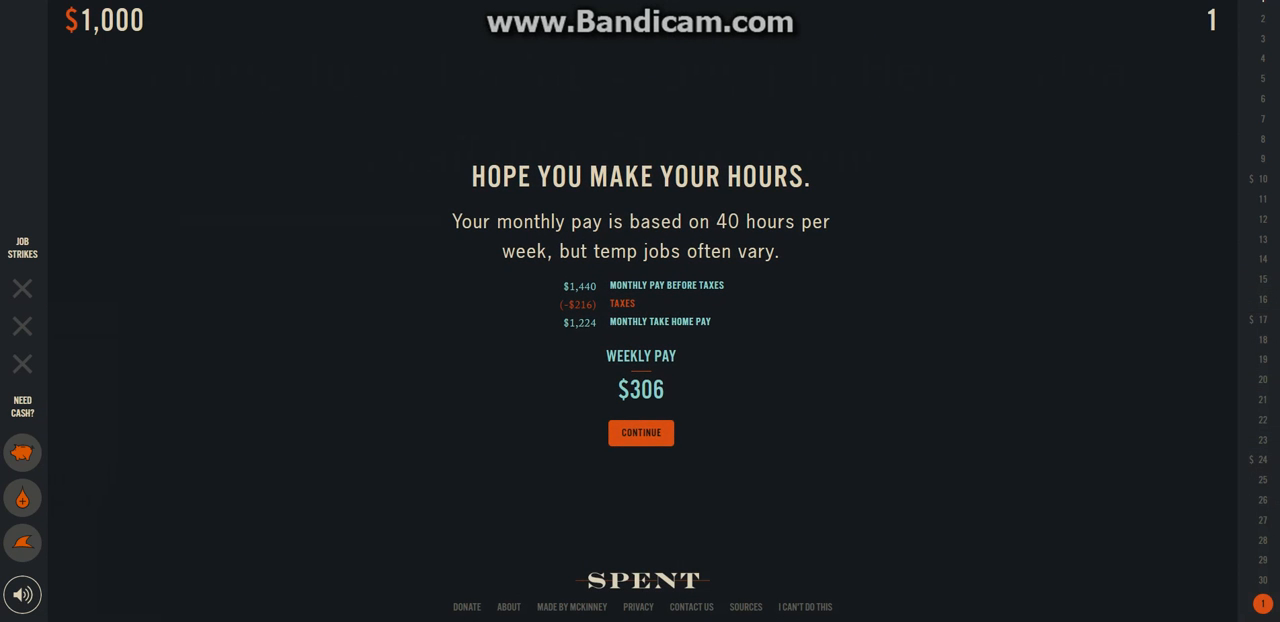
click(640, 432)
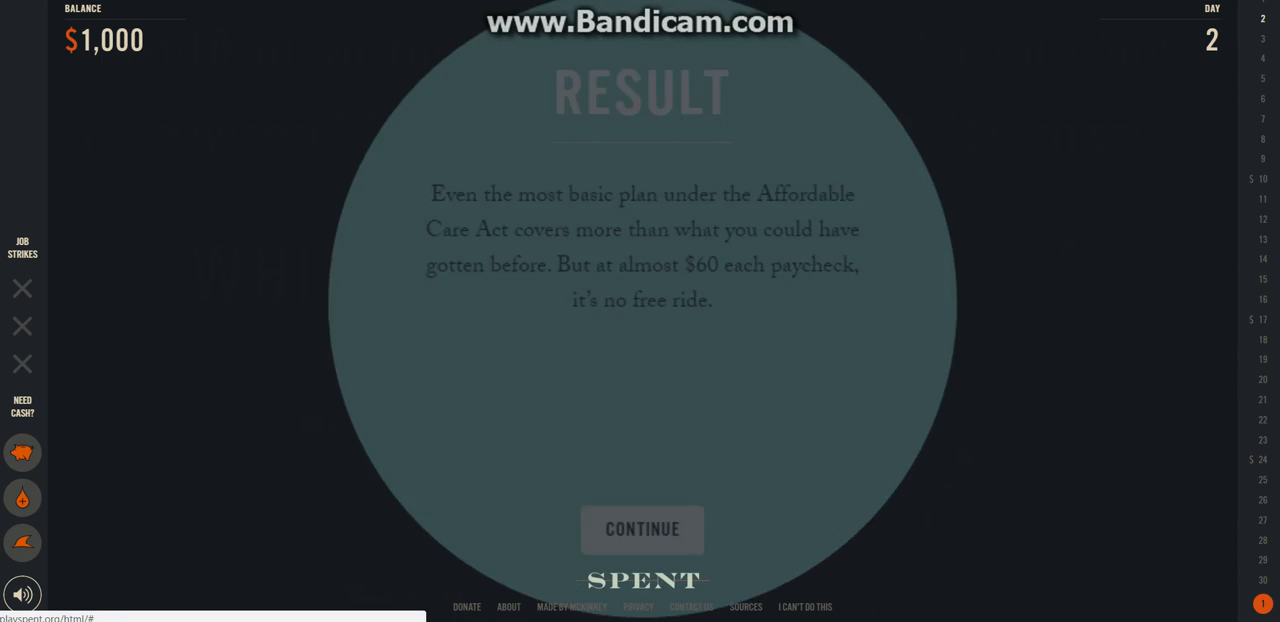
click(641, 529)
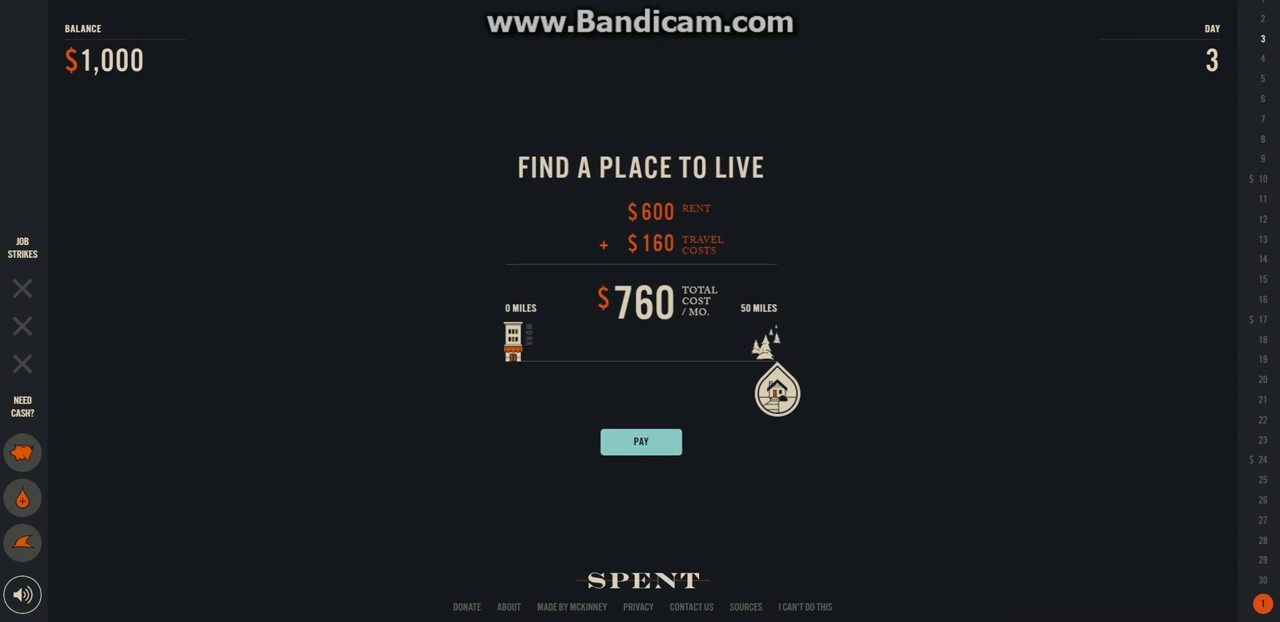
Pay for housing 50 miles from work and hold a yard sale
click(640, 441)
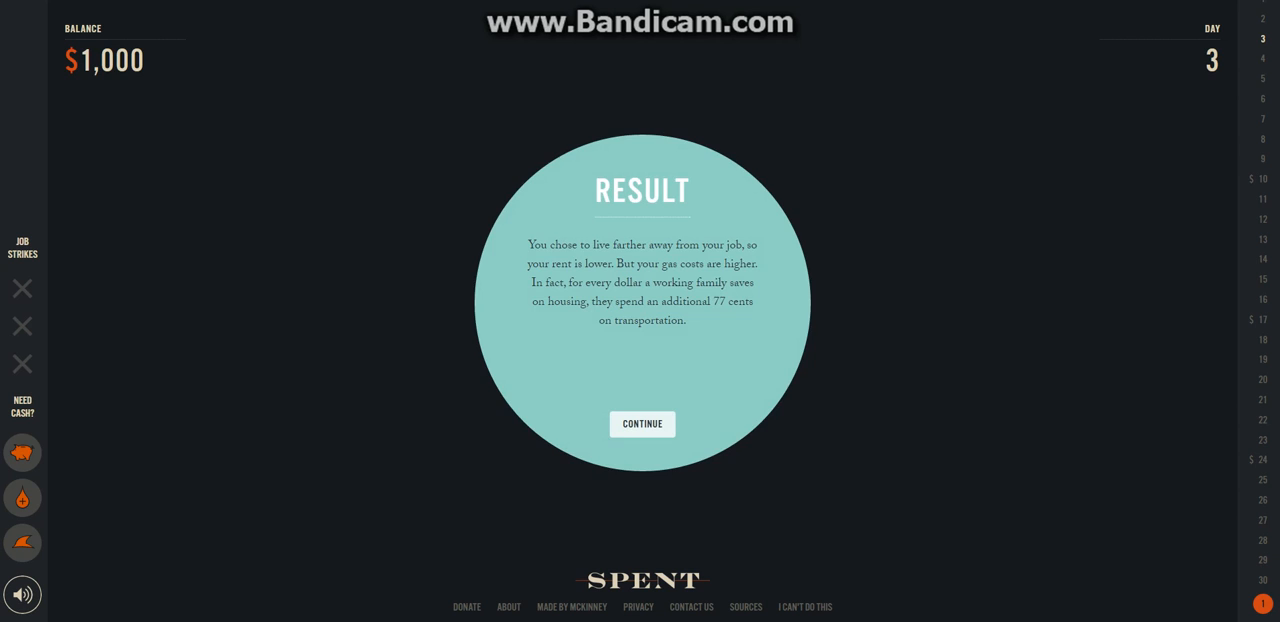
click(641, 423)
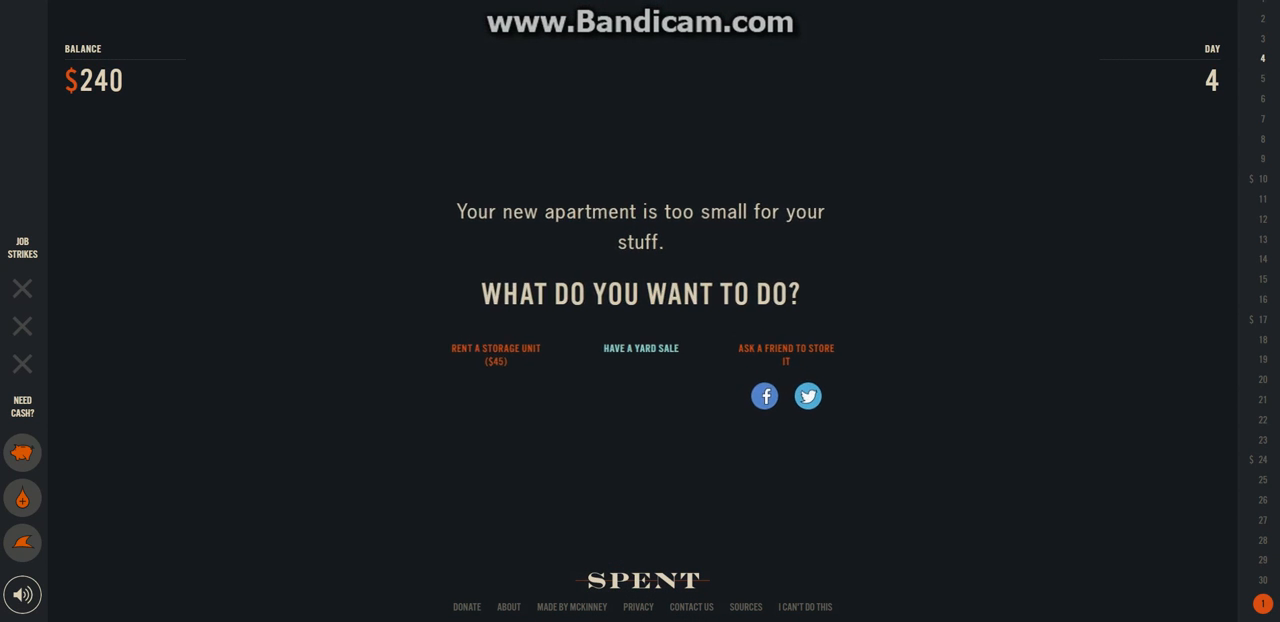
click(640, 348)
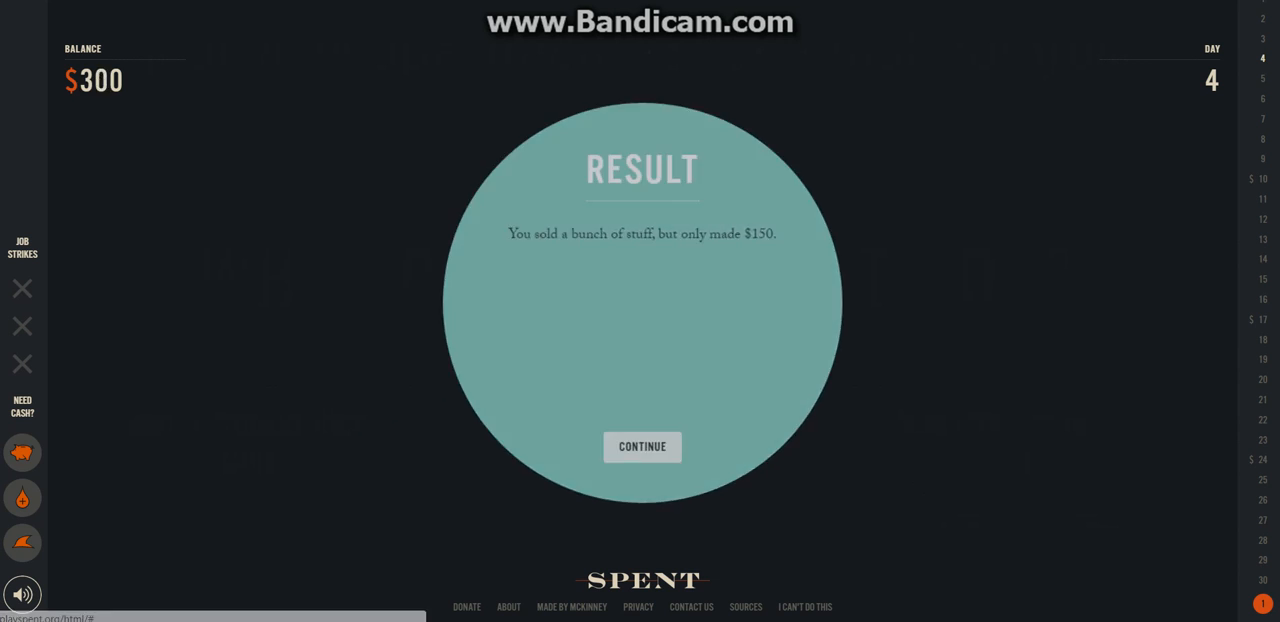
click(642, 446)
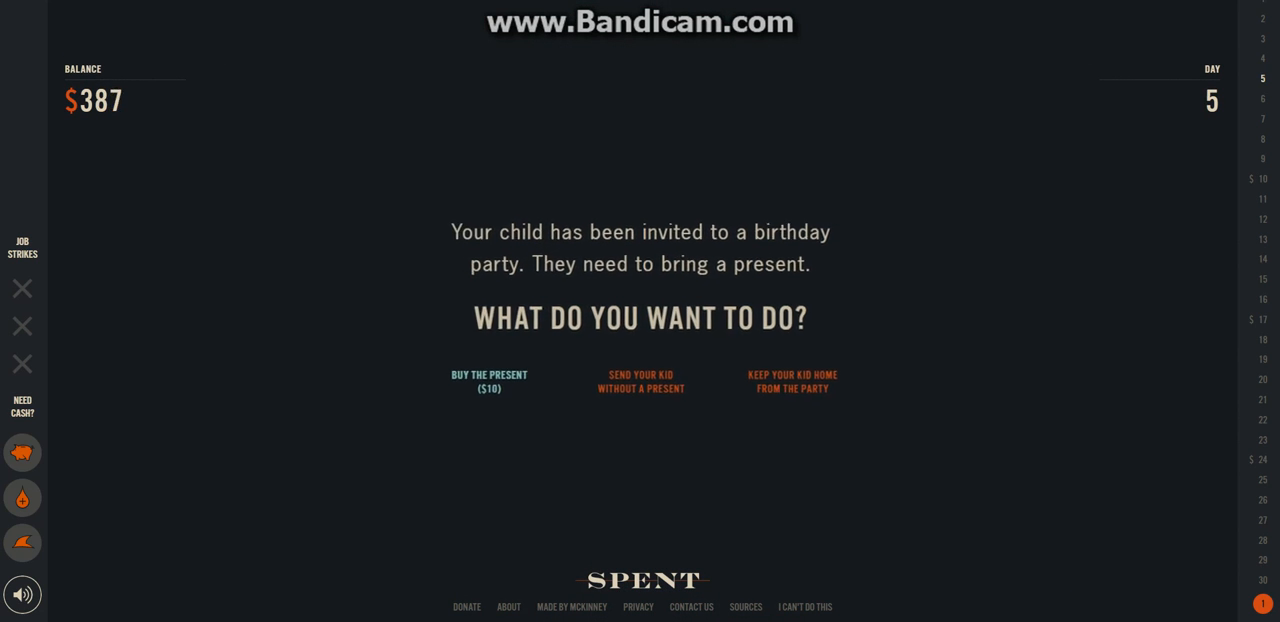
Buy the $10 birthday present and add $3 a day lunch money
click(489, 381)
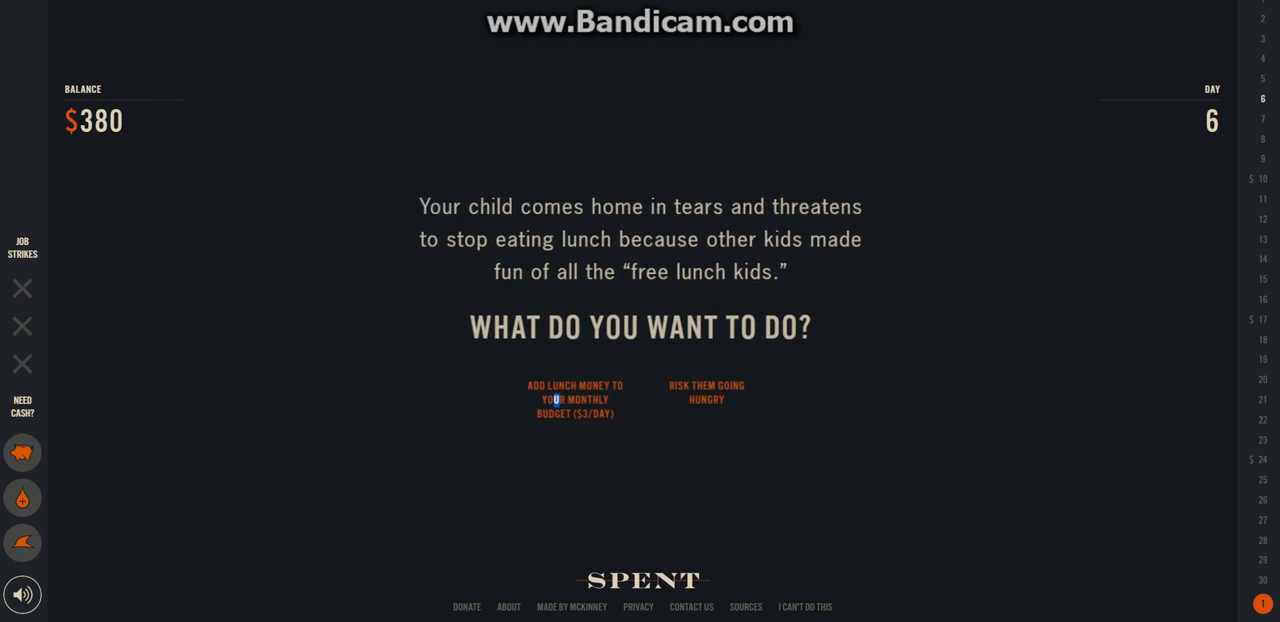
click(574, 399)
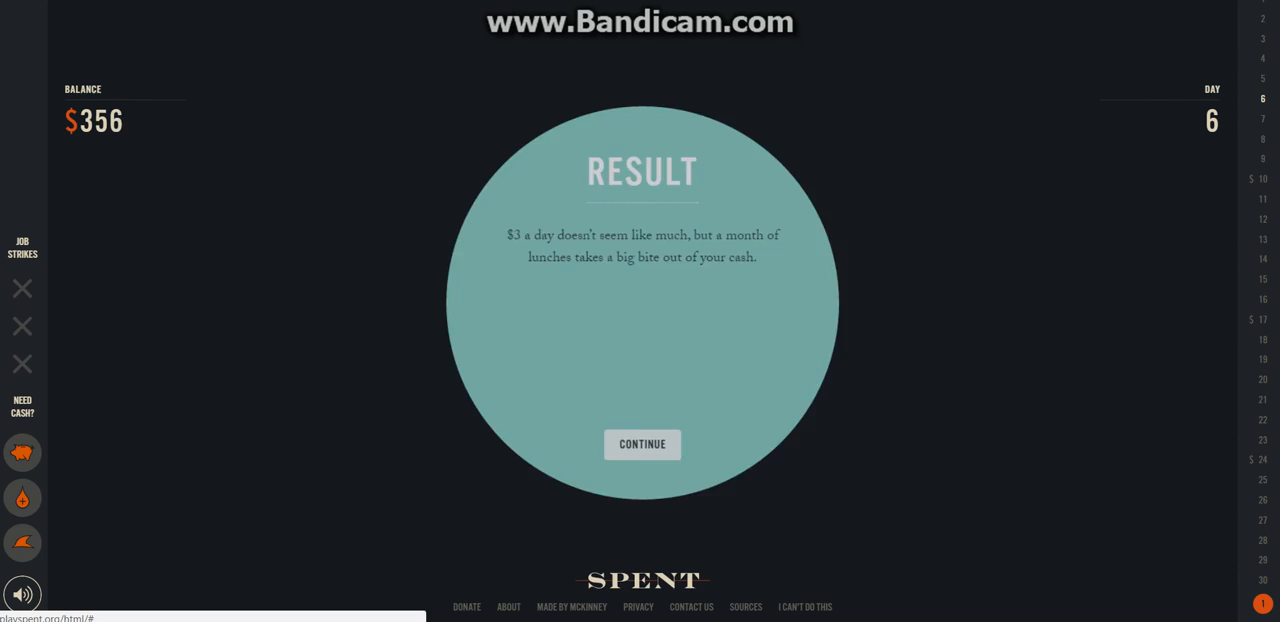
click(641, 444)
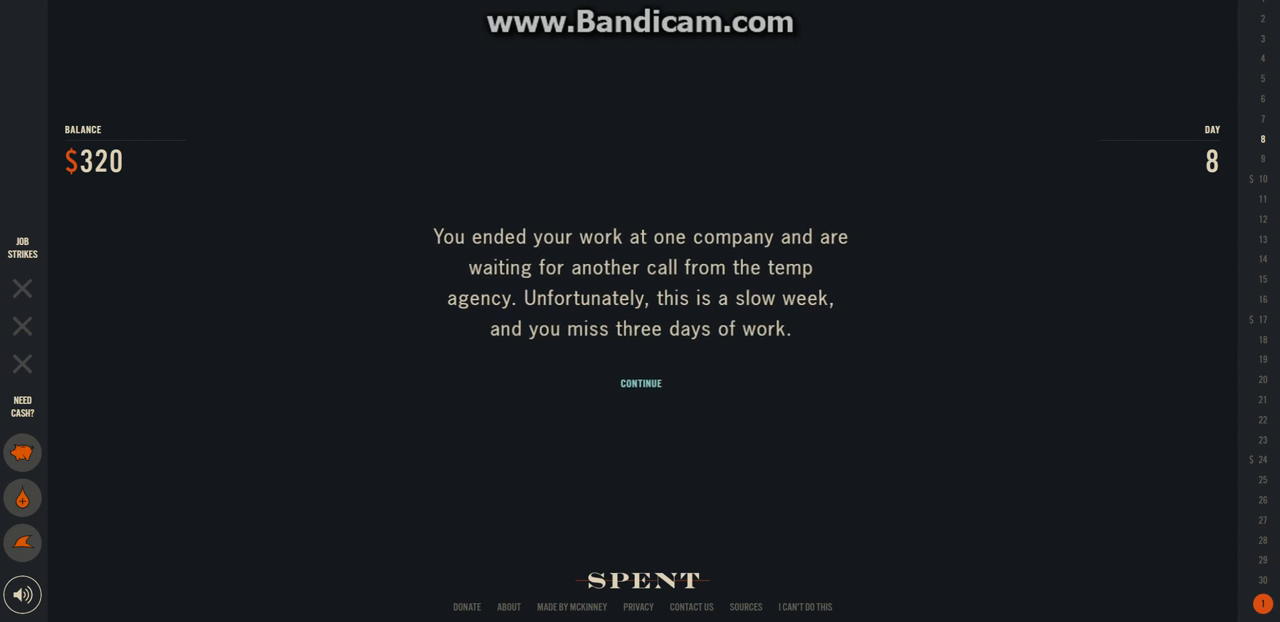
Dismiss the three-missed-workdays notice, keeping the $320 balance
click(640, 383)
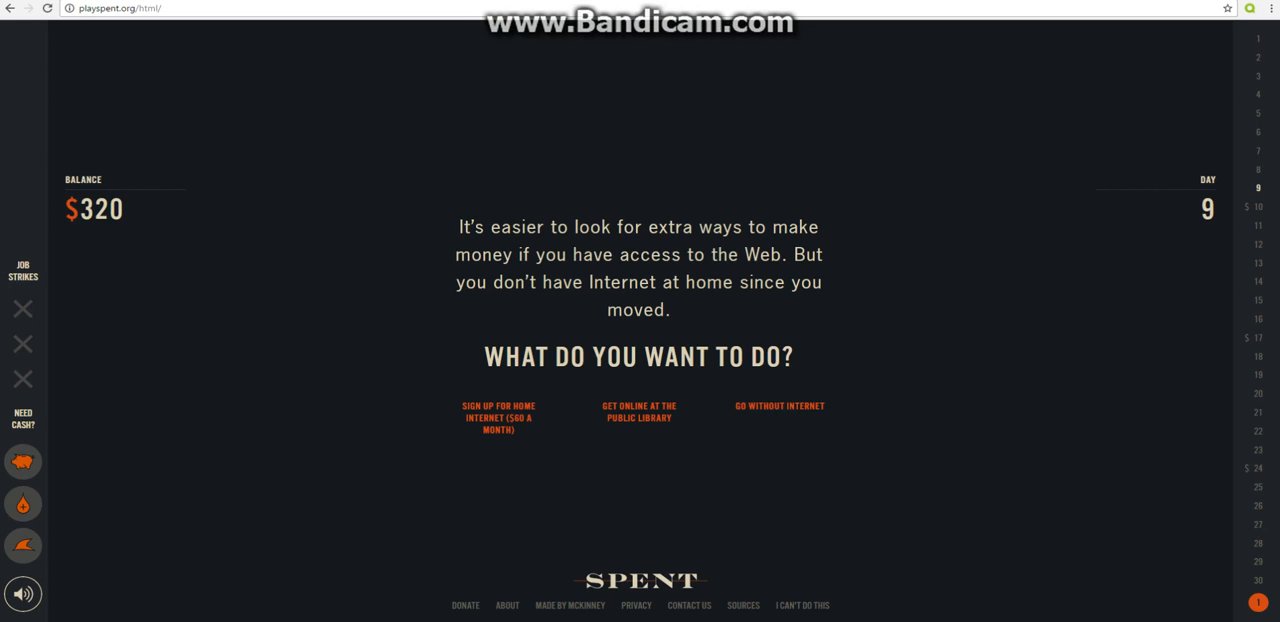
mouse_move(779, 405)
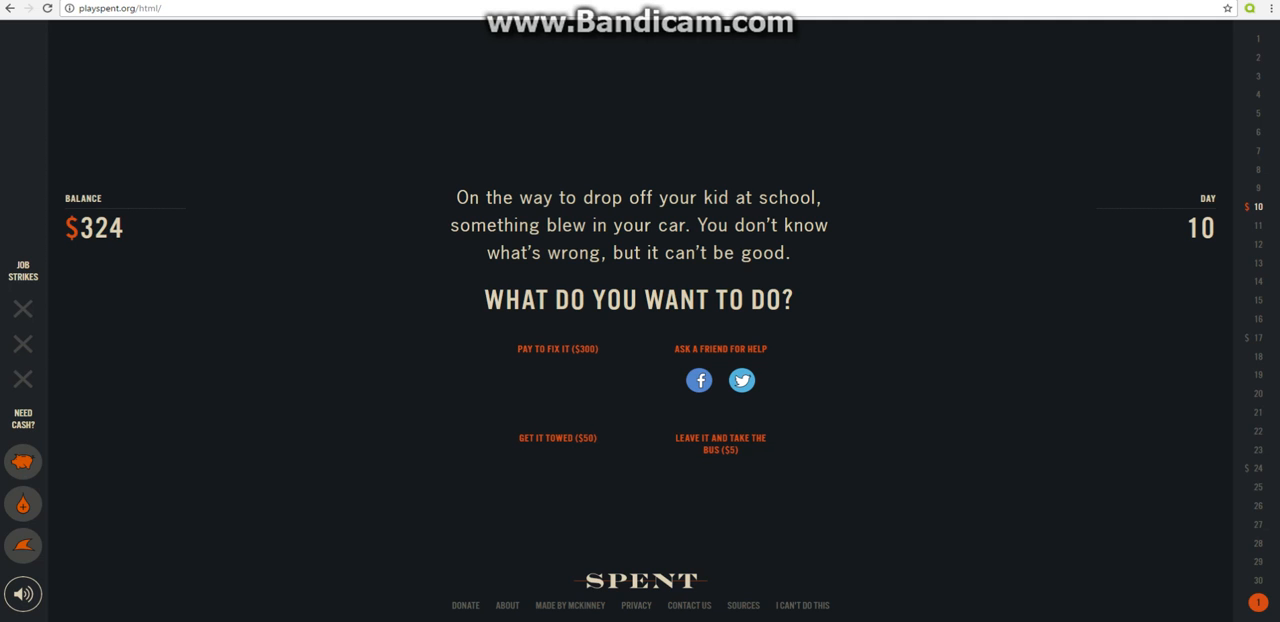
mouse_move(741, 380)
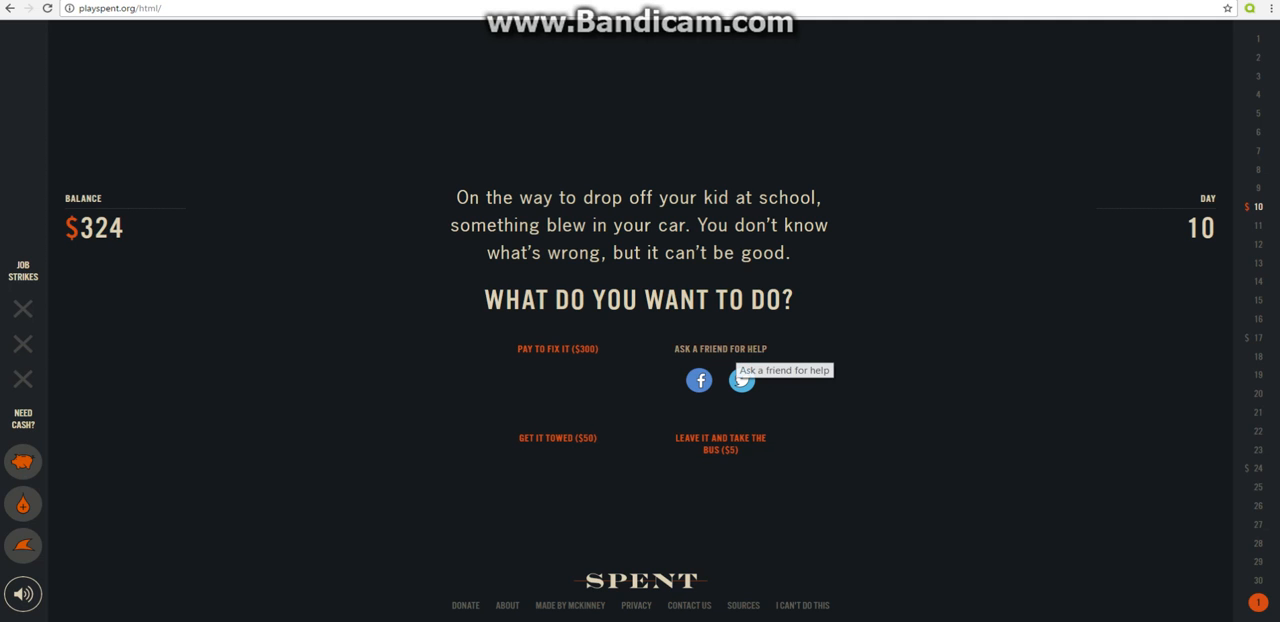
Ask friends for help with a Facebook post reading 'Help me'
click(699, 379)
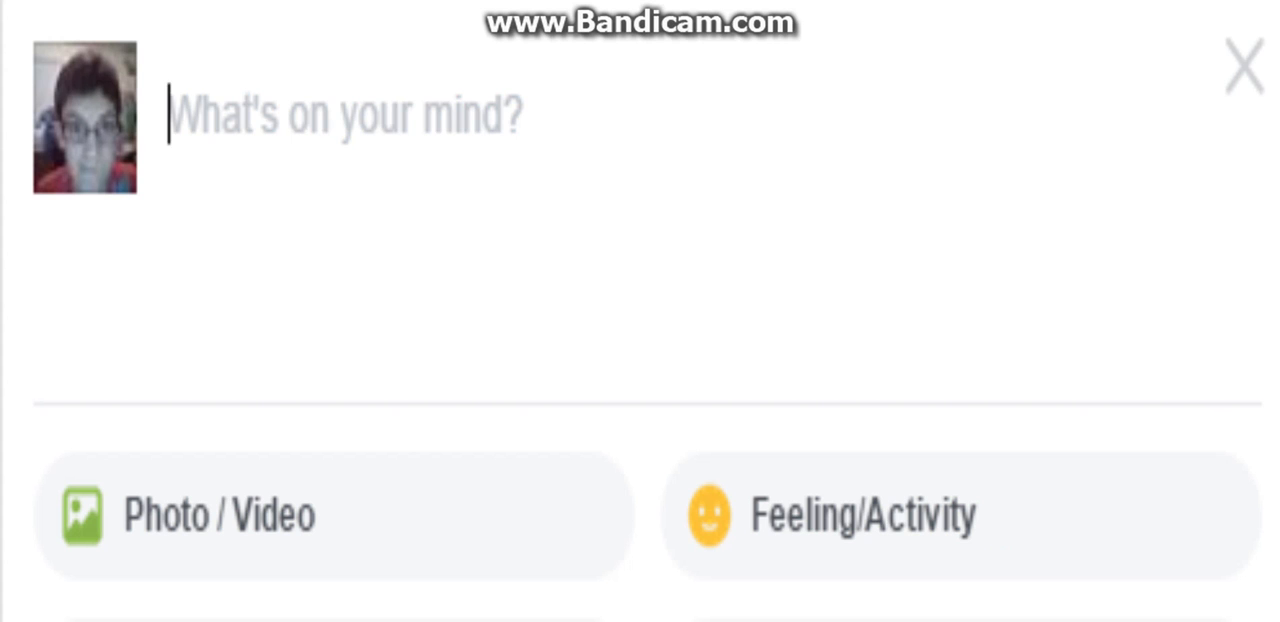
text(Help)
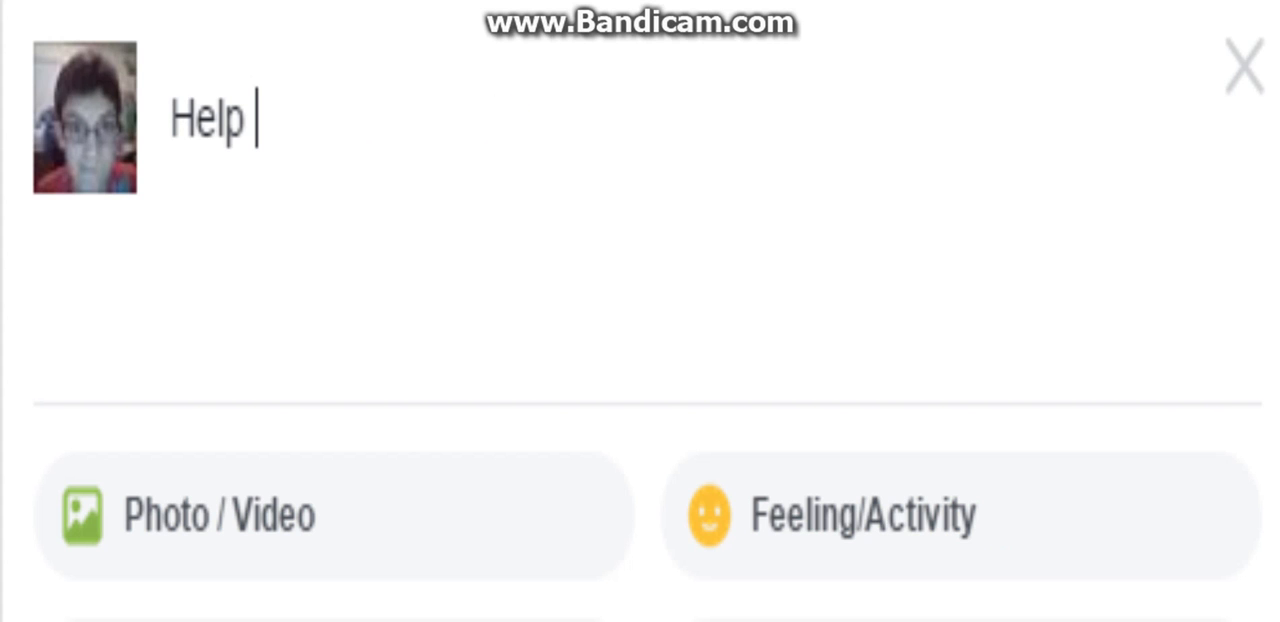
text(me)
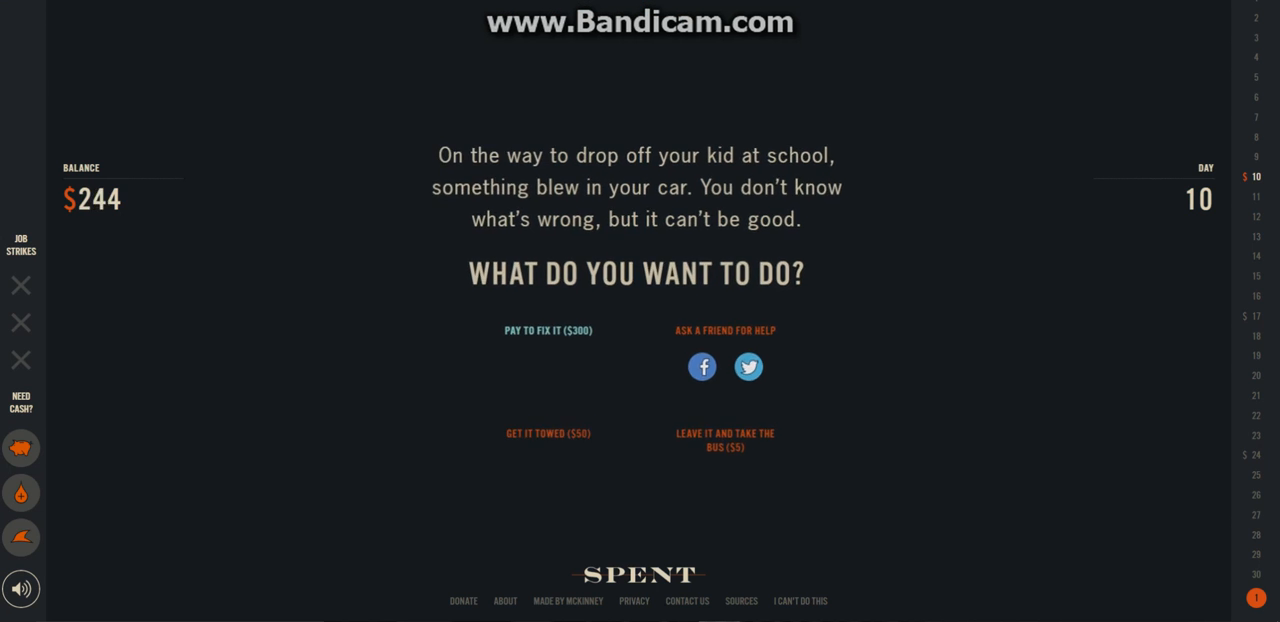
Pay $300 to fix the car and donate plasma for $25
click(725, 440)
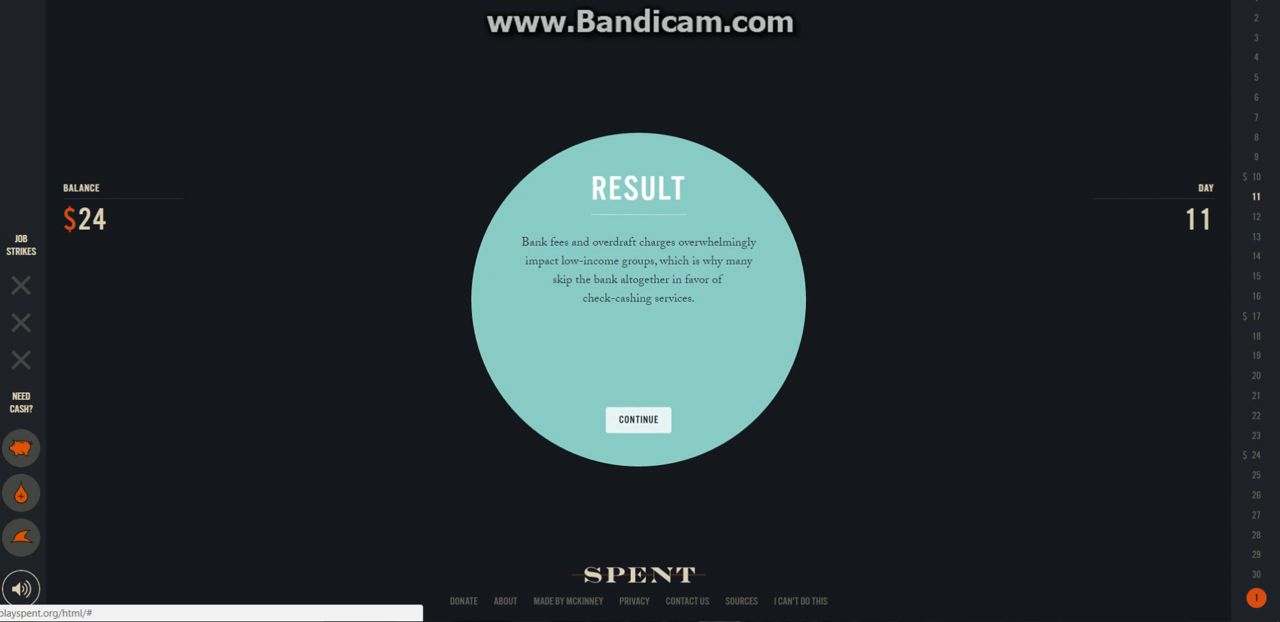
click(638, 419)
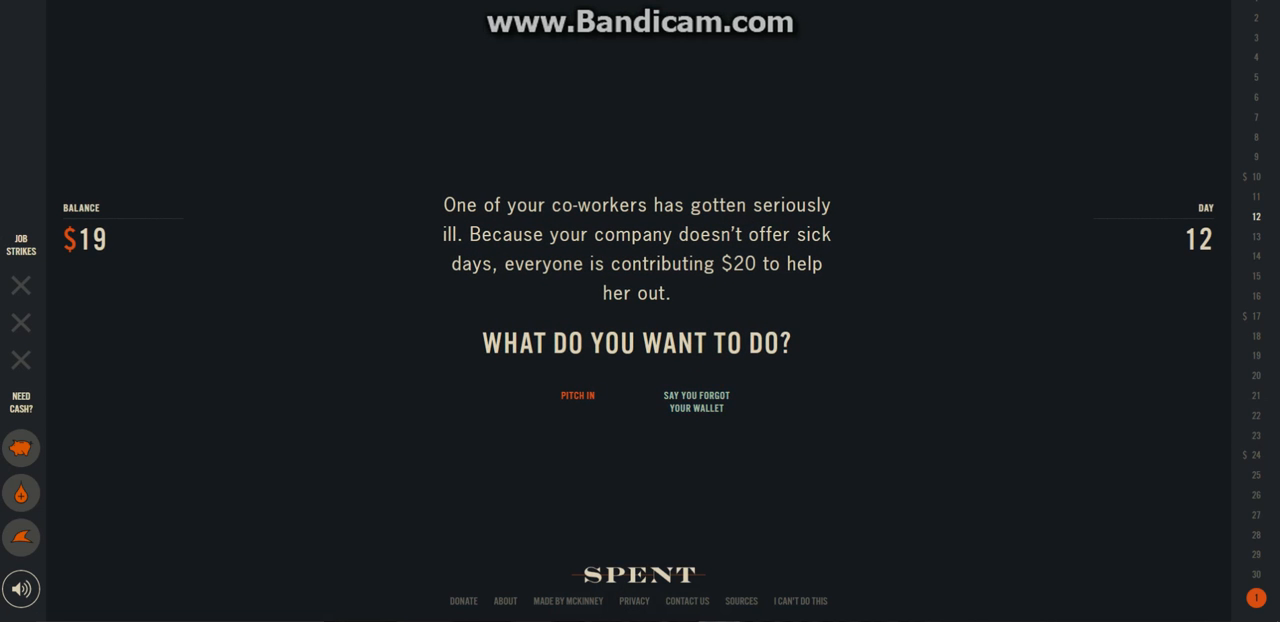
mouse_move(21, 447)
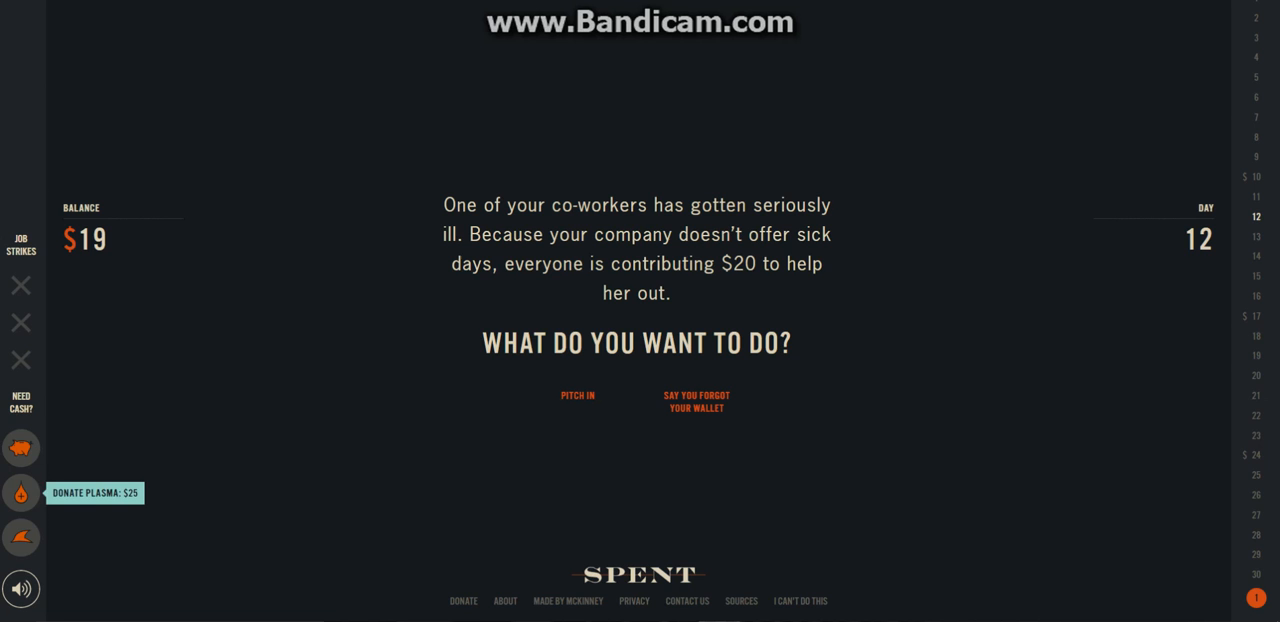
click(21, 493)
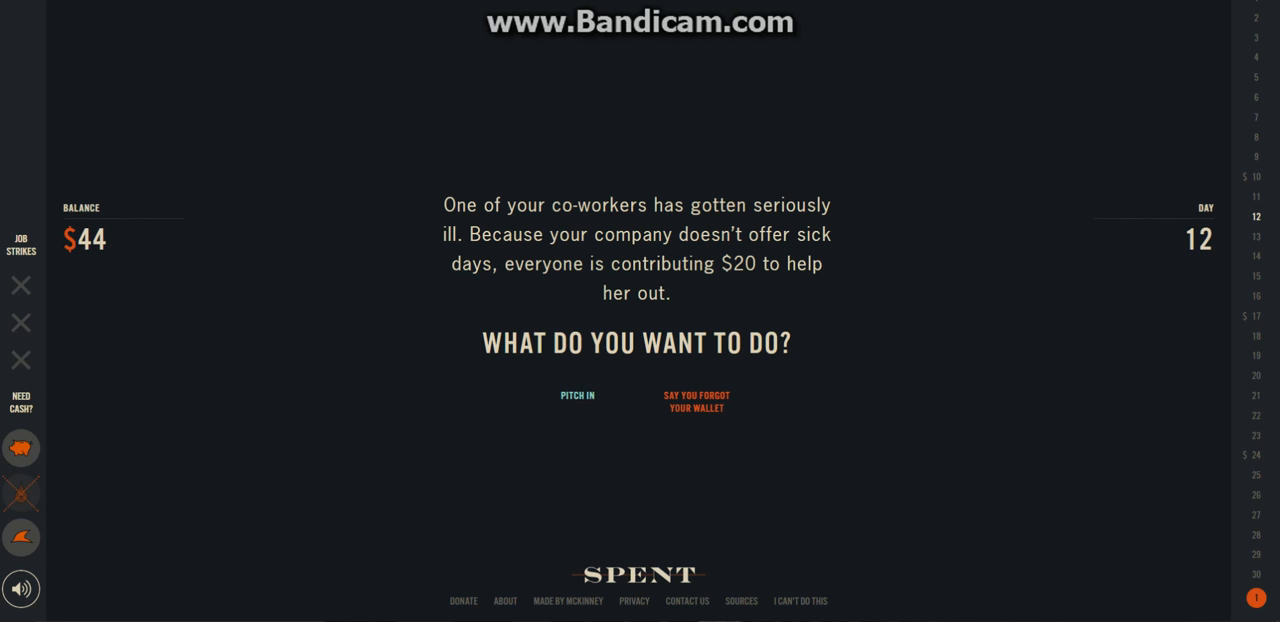
Pitch in $20 for the sick co-worker and go to work despite being sick
click(577, 395)
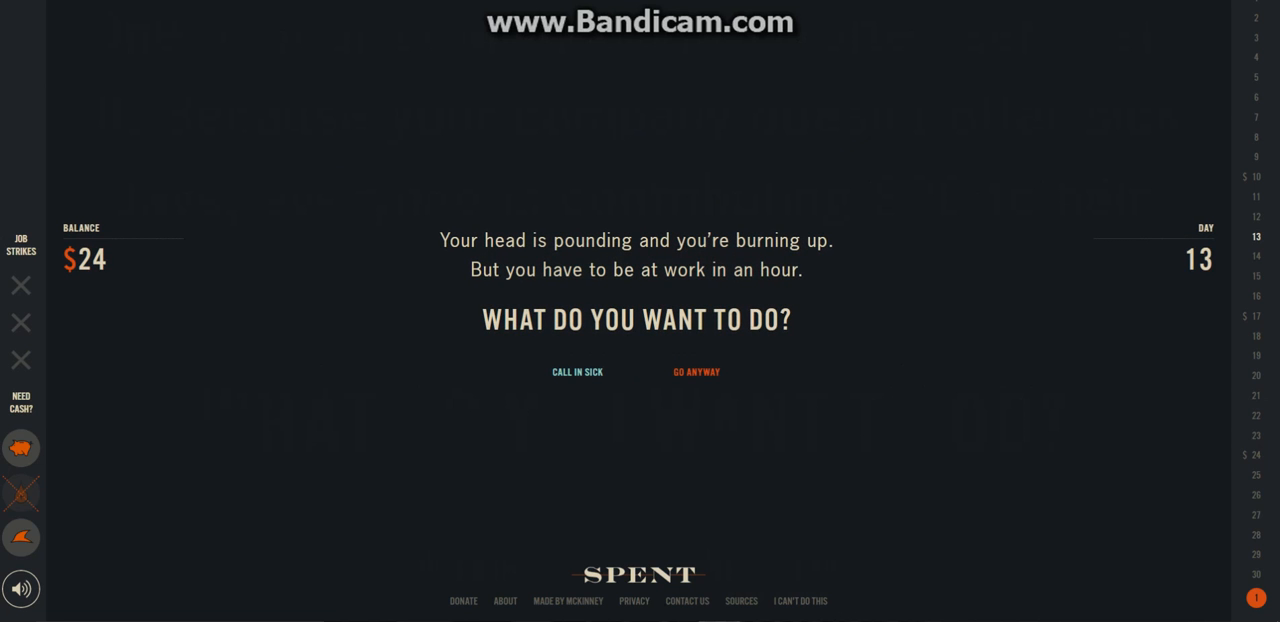
mouse_move(577, 371)
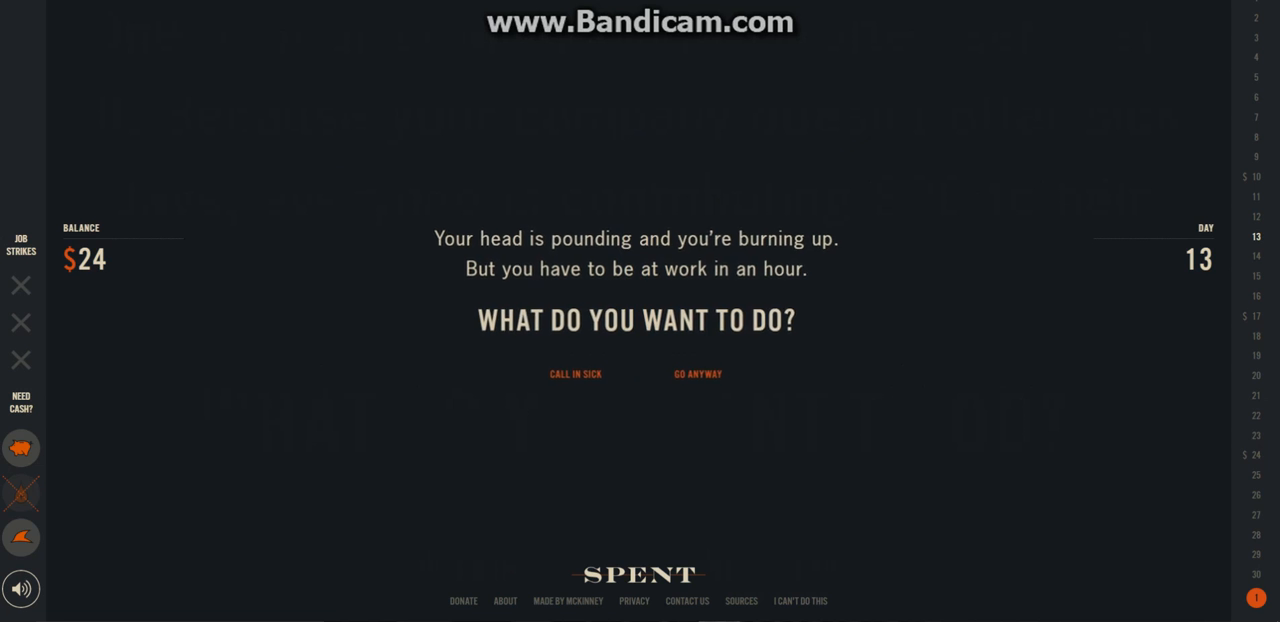
click(697, 373)
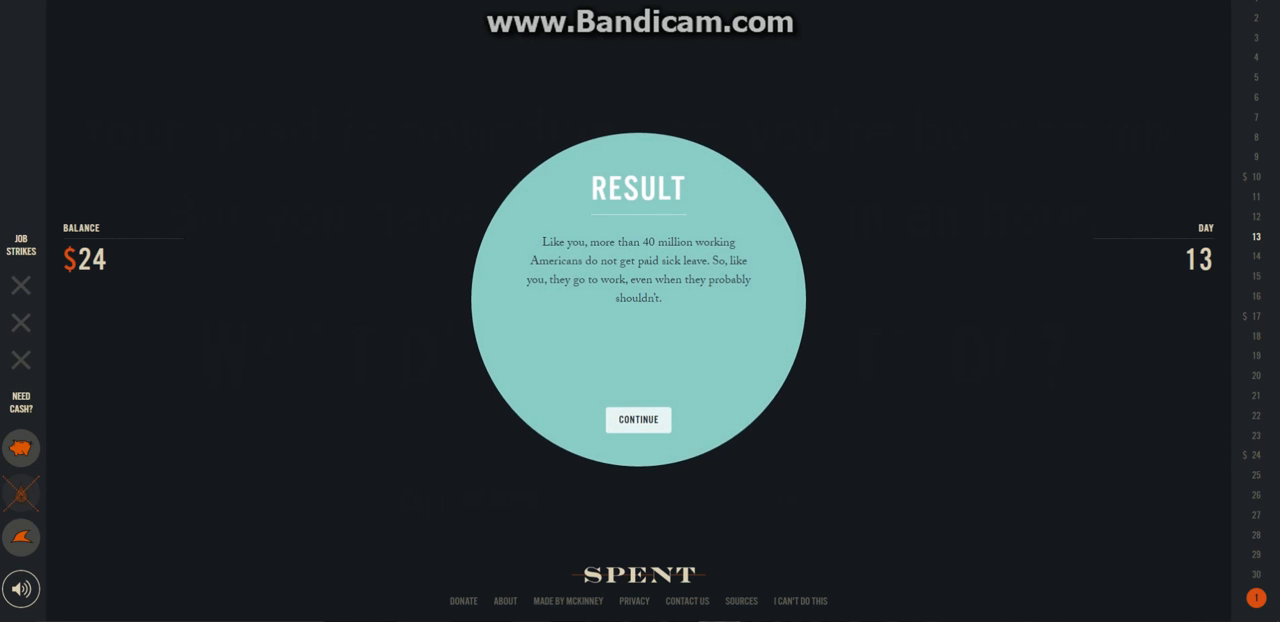
click(638, 419)
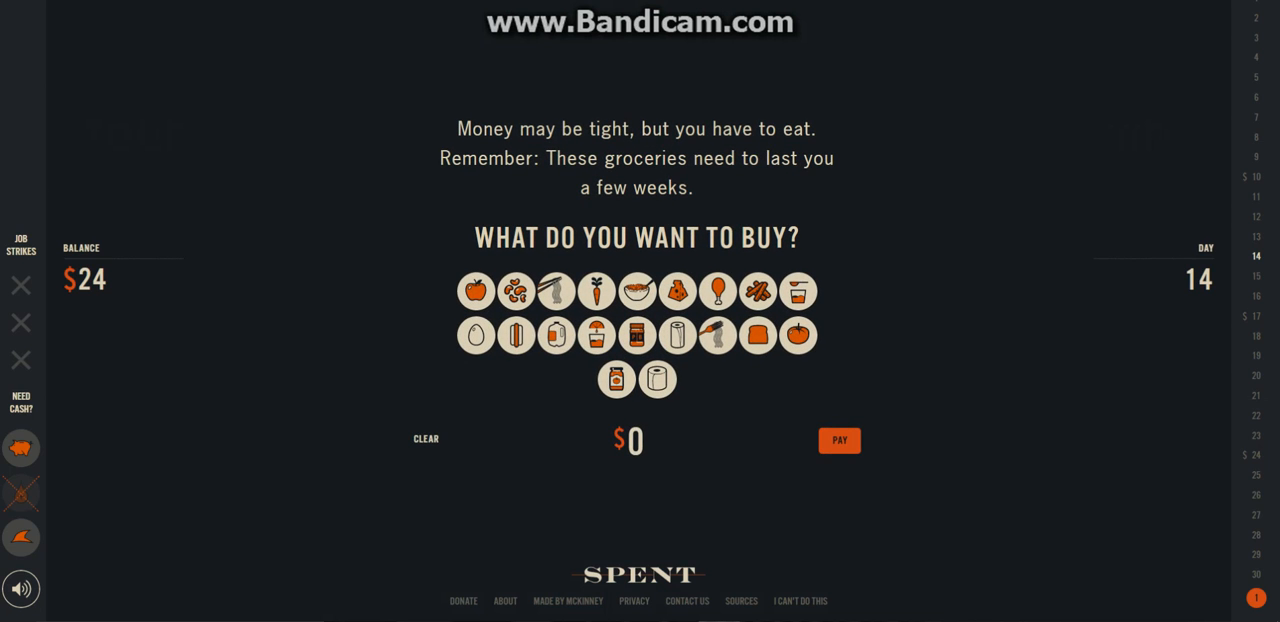
mouse_move(476, 334)
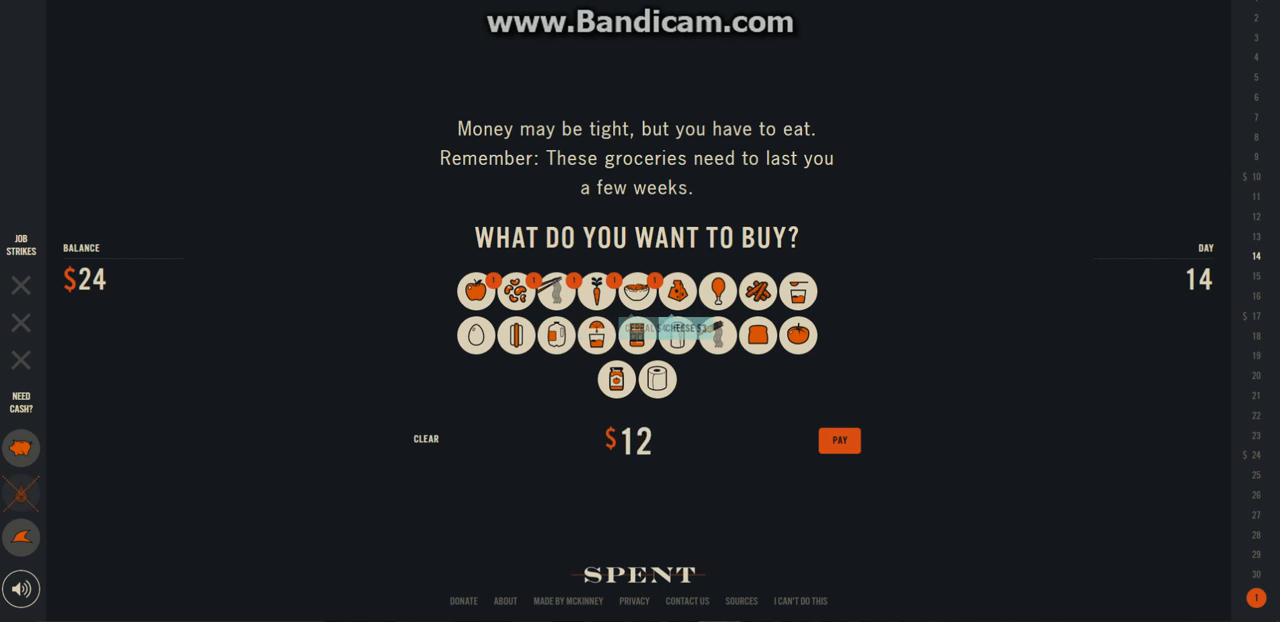
Clear the $59 cart and pay for a $20 order with apples and toilet paper
click(757, 335)
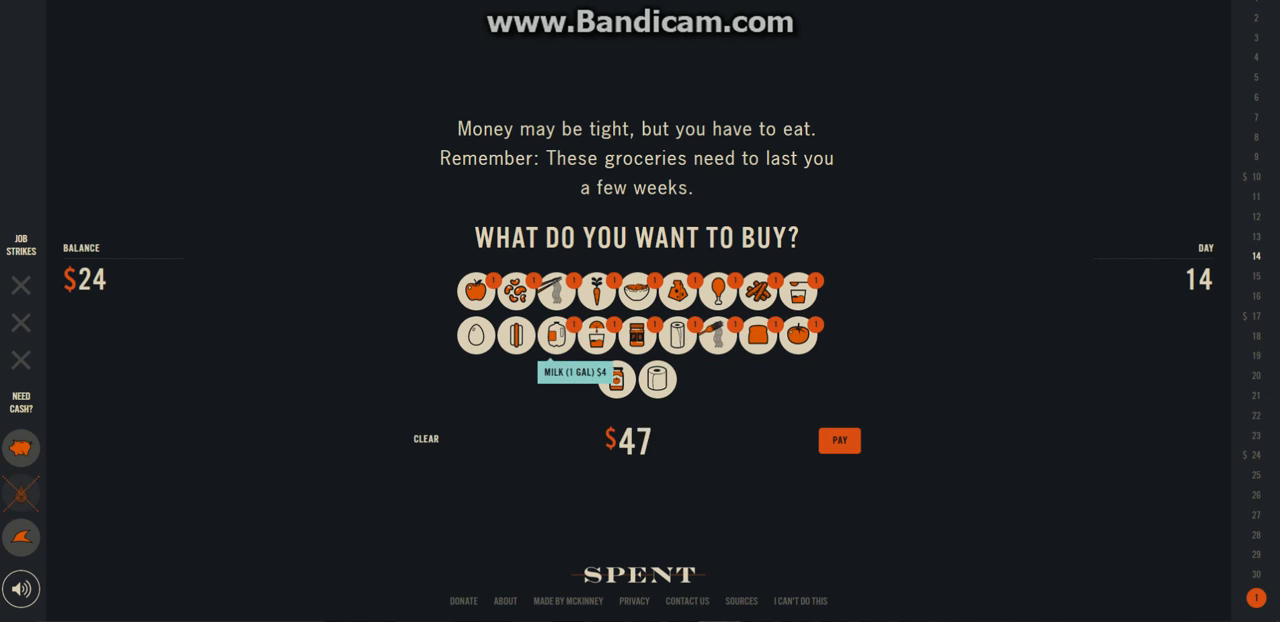
click(657, 379)
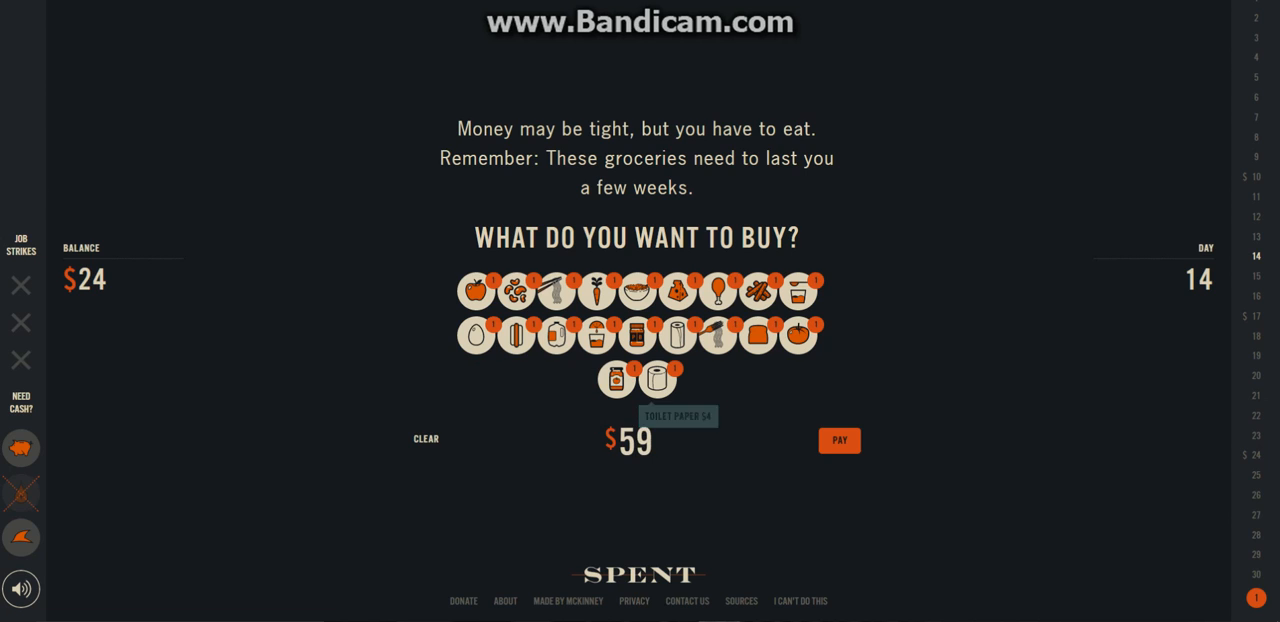
click(426, 438)
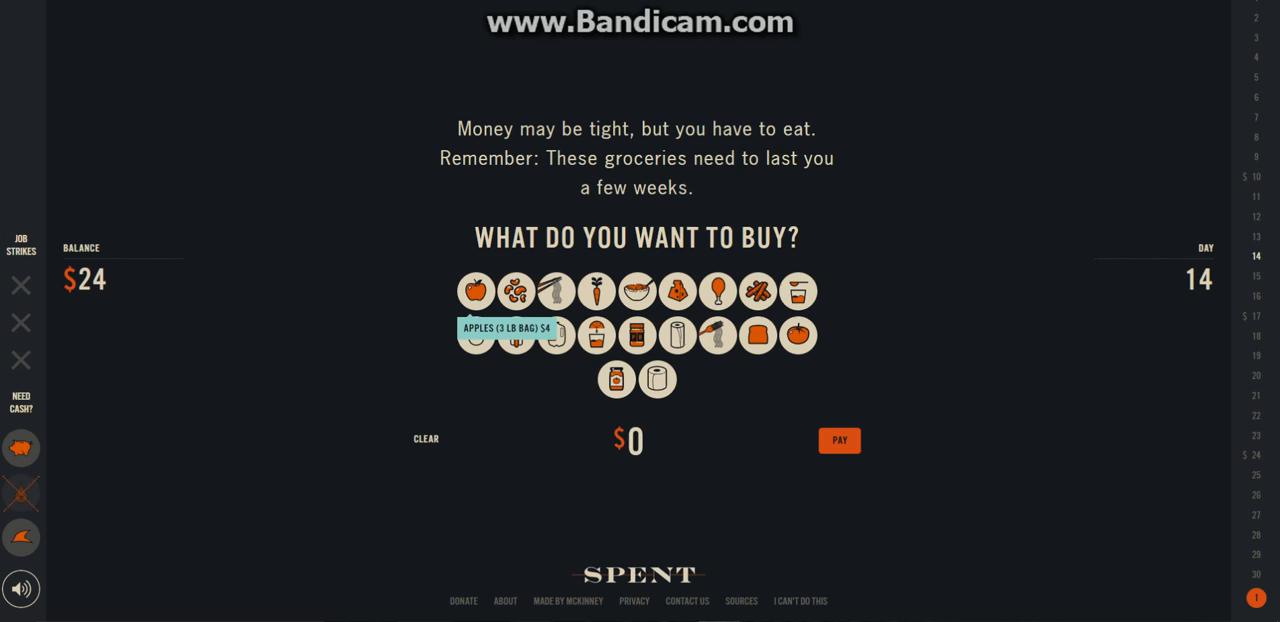
click(476, 291)
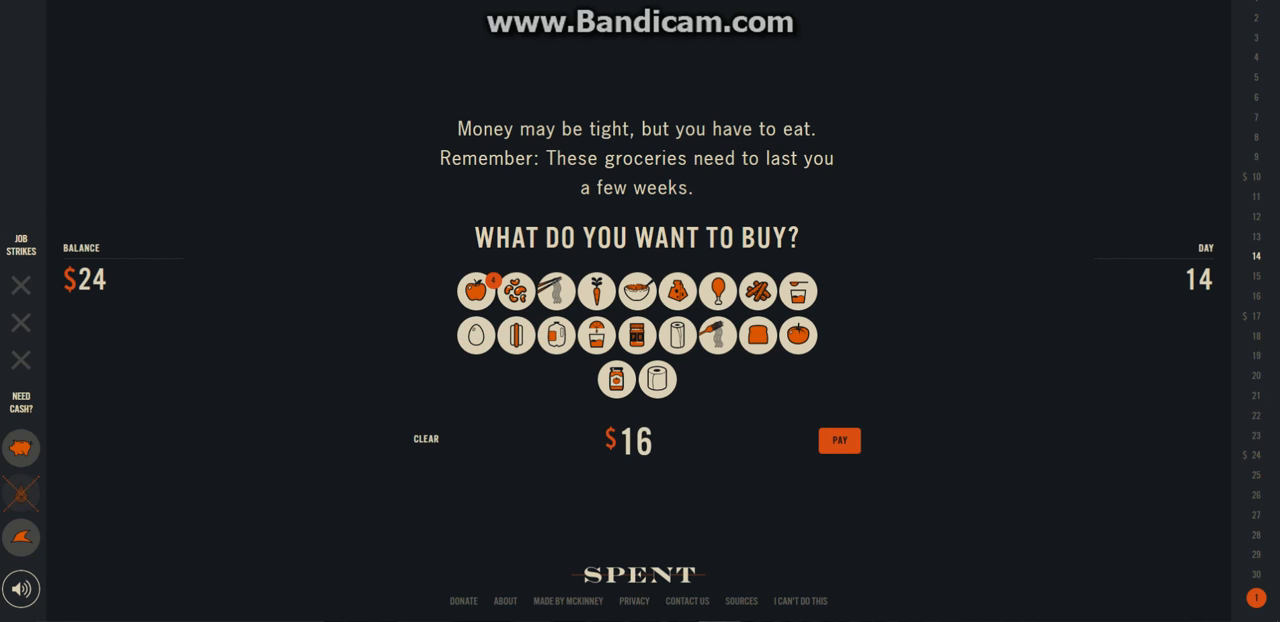
click(657, 379)
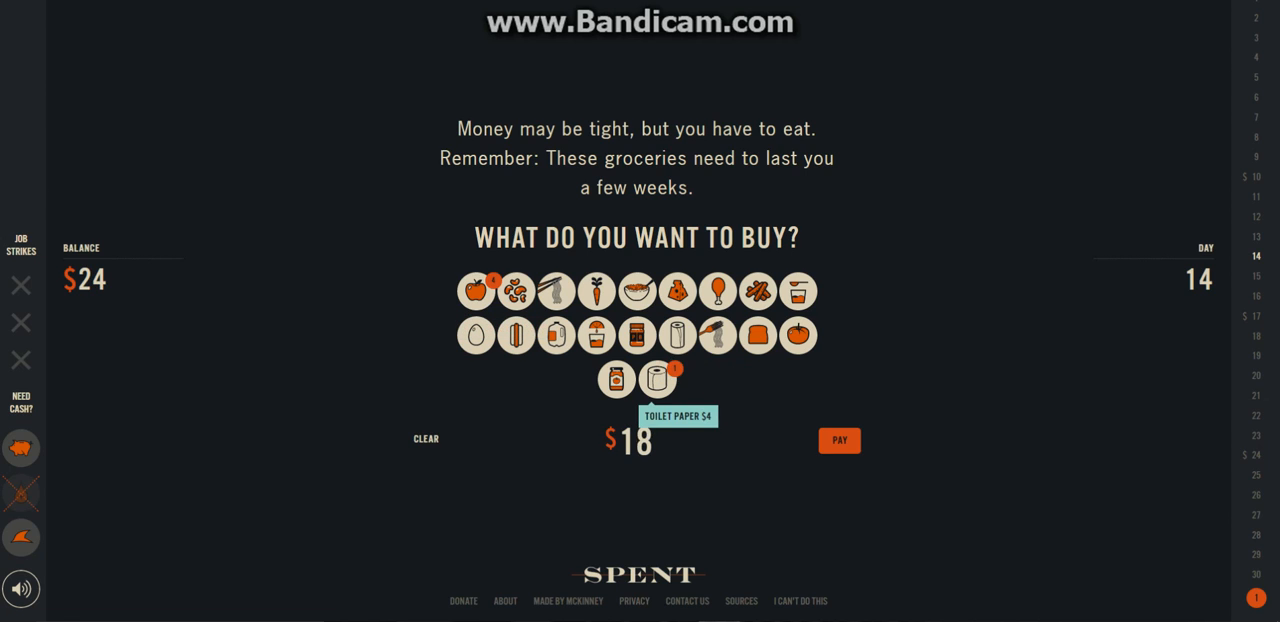
click(616, 378)
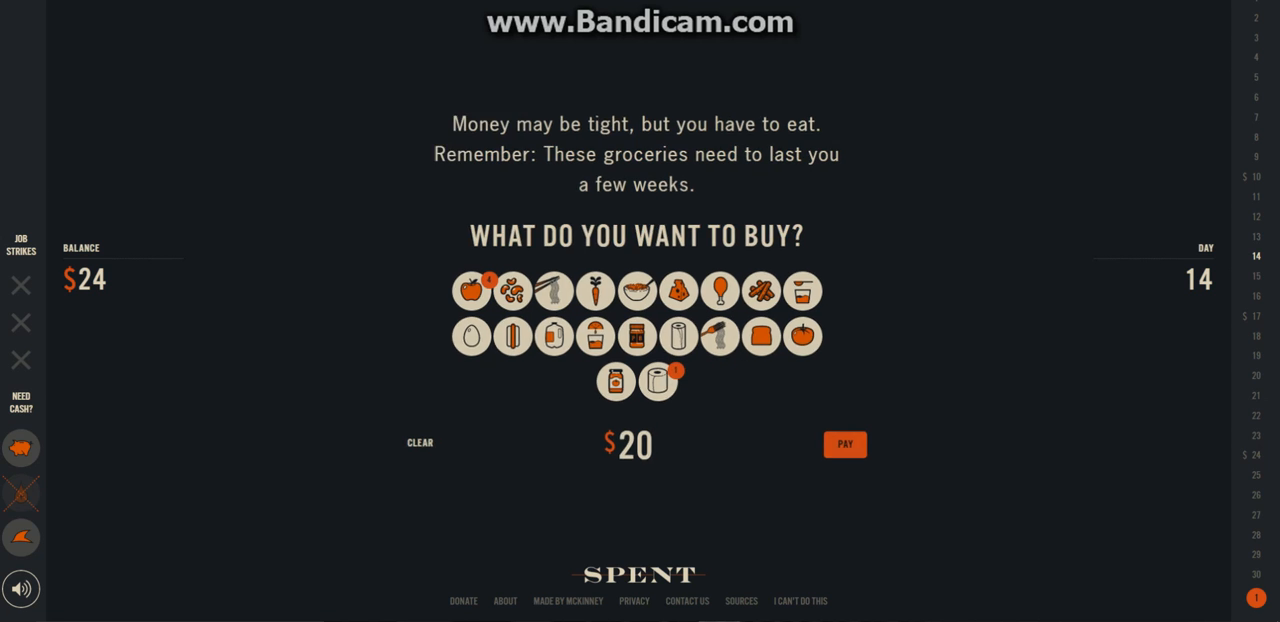
click(844, 444)
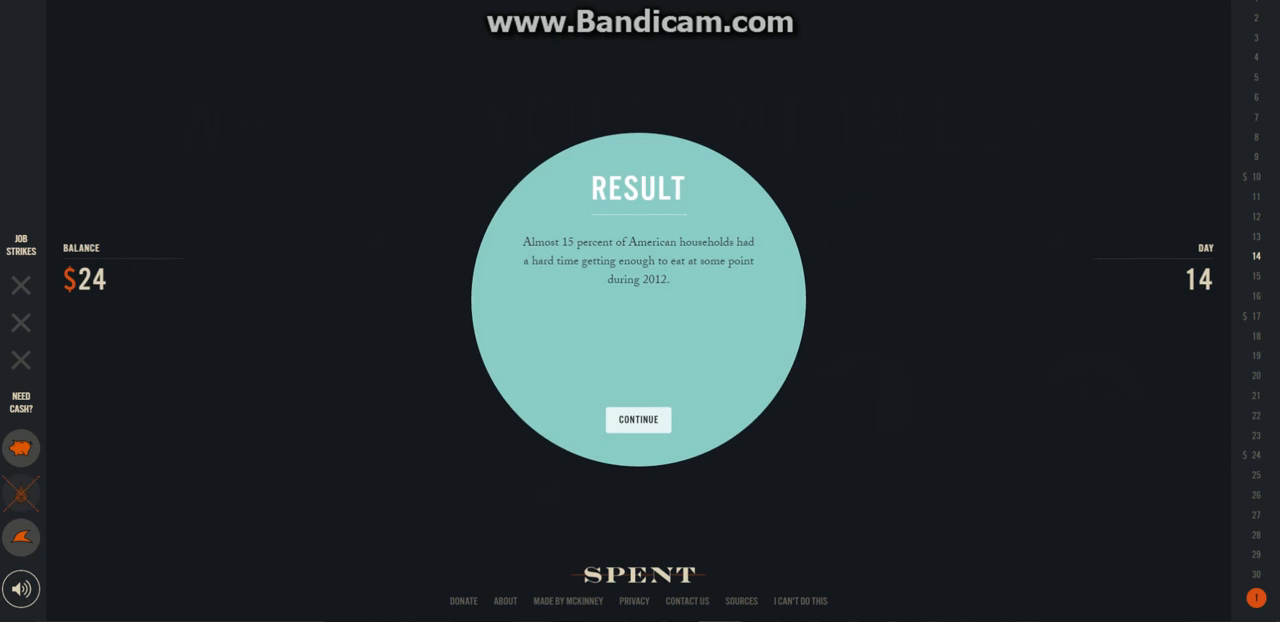
Buy a dollar-menu burger for lunch, reaching day 18 at a $26 balance
click(637, 419)
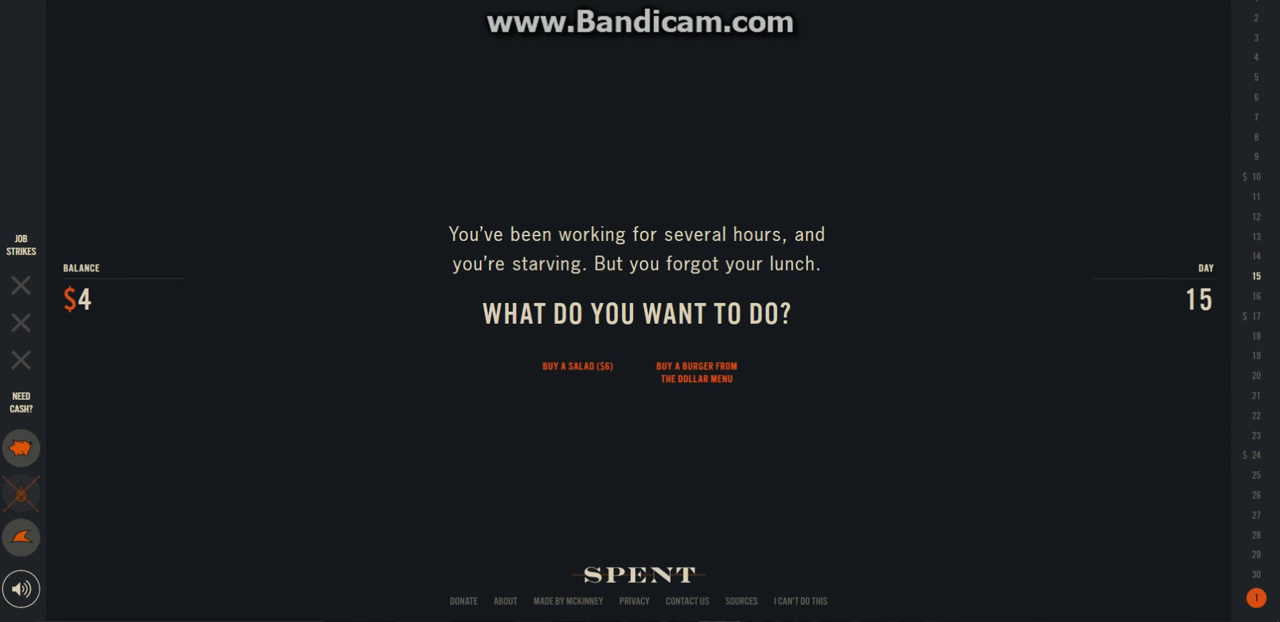
mouse_move(695, 372)
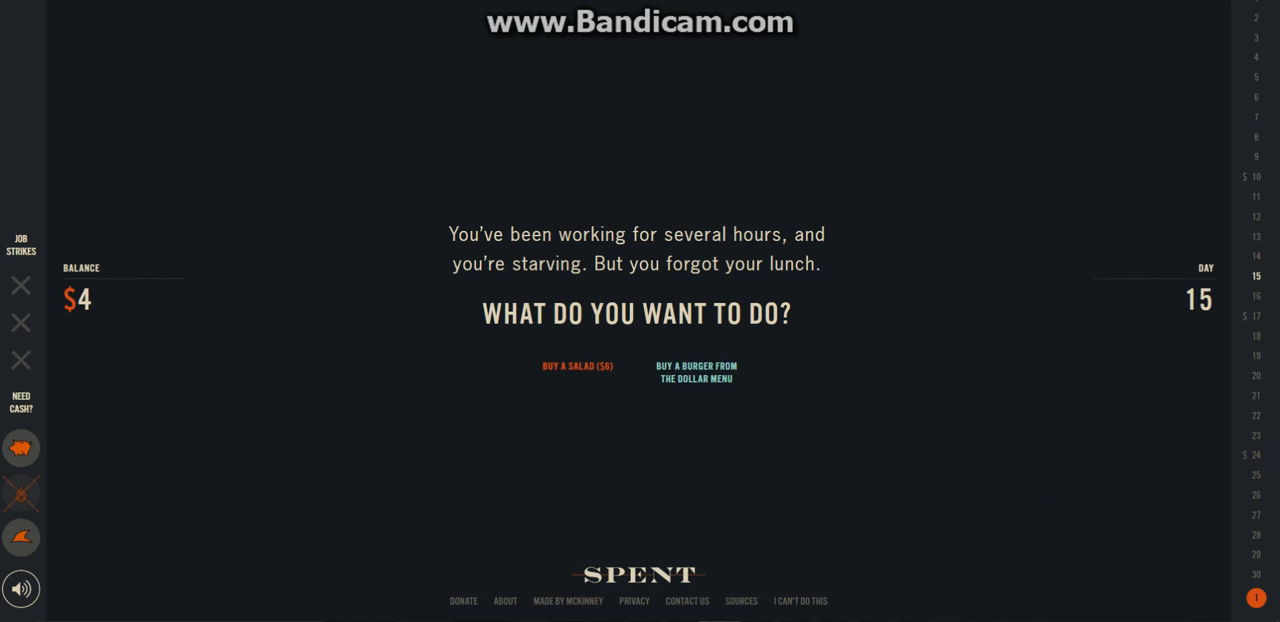
click(695, 372)
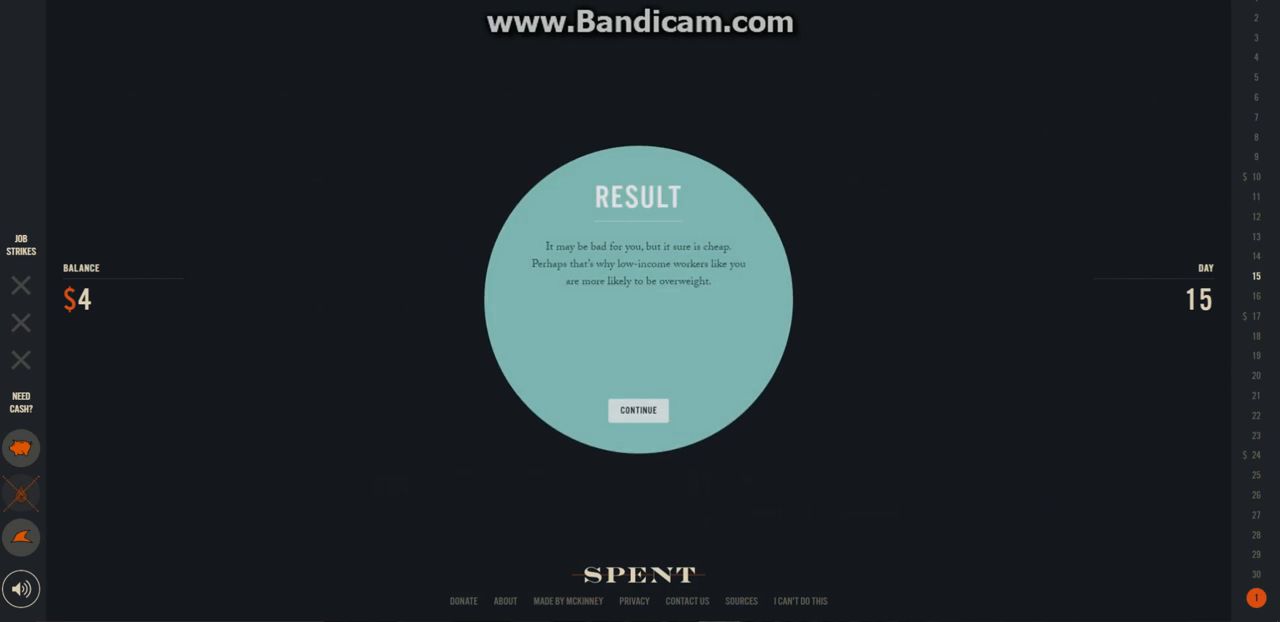
click(638, 410)
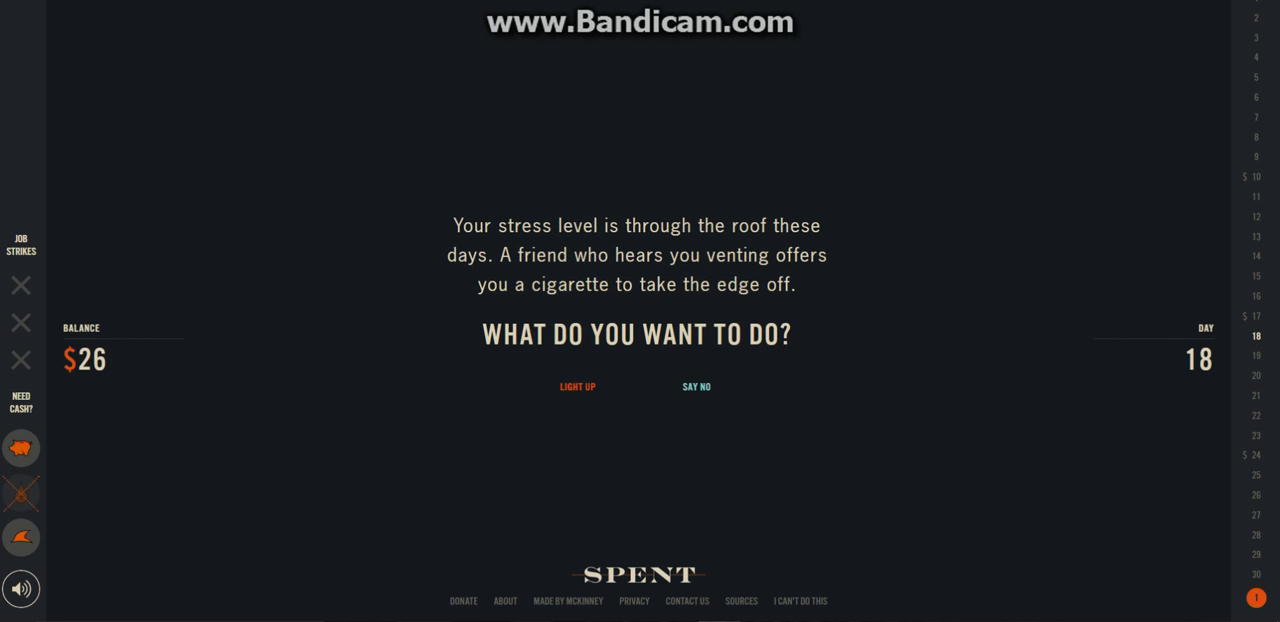
Decline the friend's cigarette and answer the day 19 fitness question
click(577, 387)
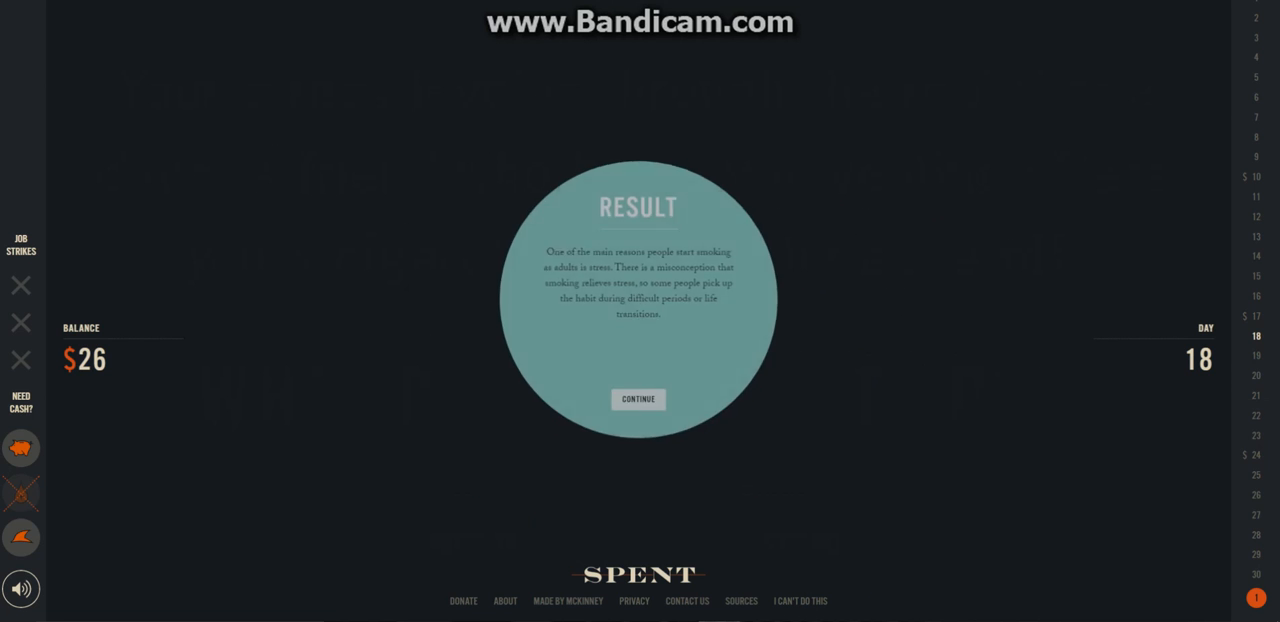
click(638, 399)
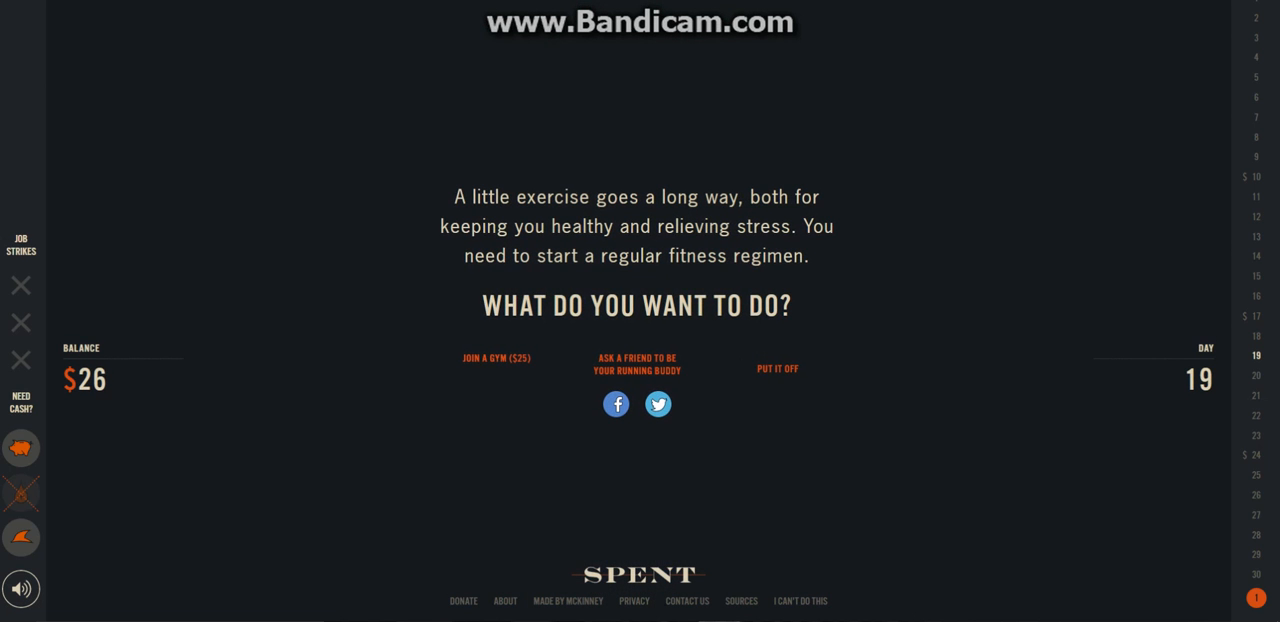
mouse_move(496, 358)
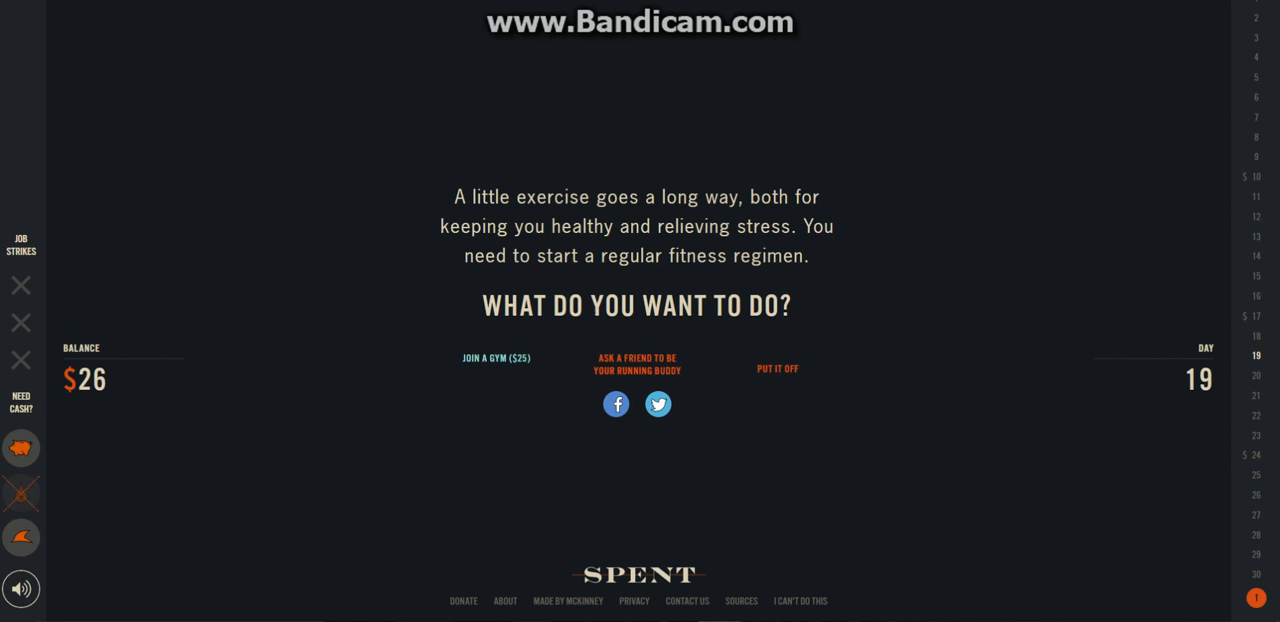
click(496, 358)
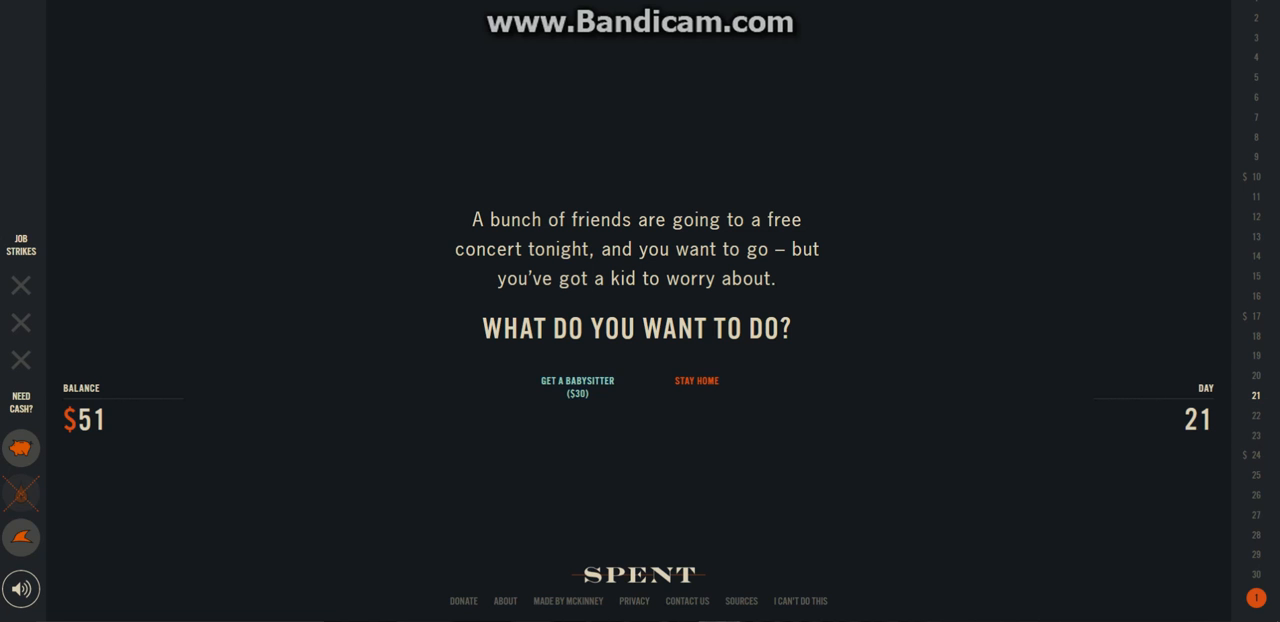
mouse_move(696, 380)
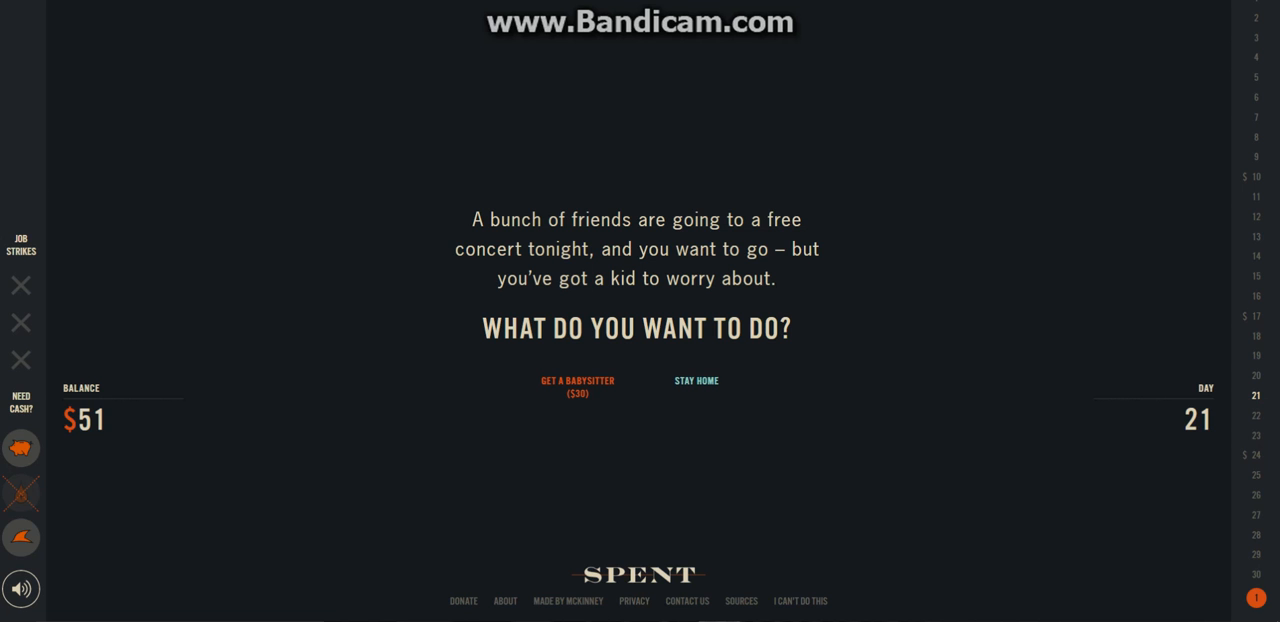
Stay home from the free concert and contest the speeding ticket in court
click(696, 380)
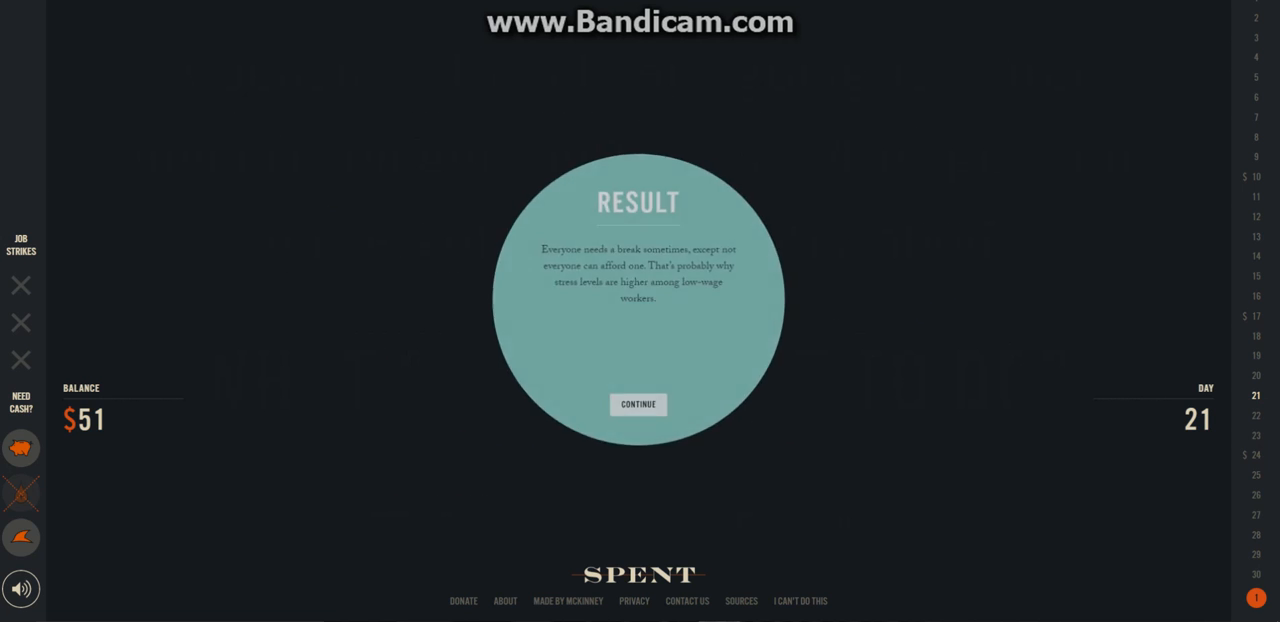
click(638, 404)
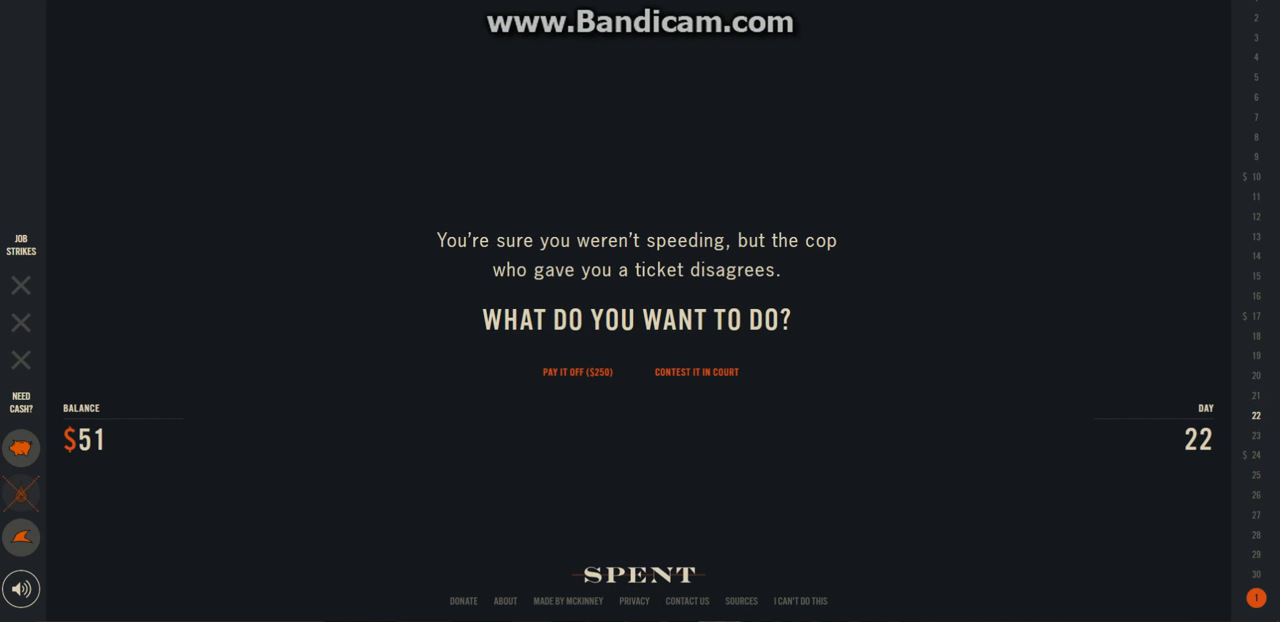
mouse_move(696, 371)
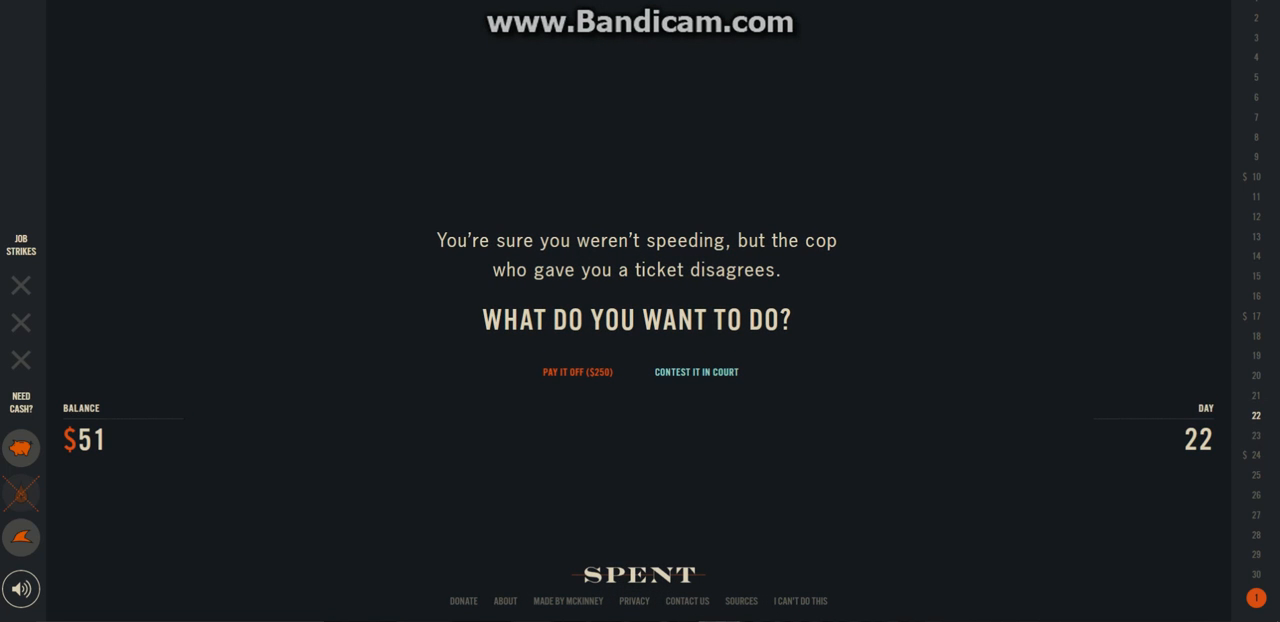
click(696, 371)
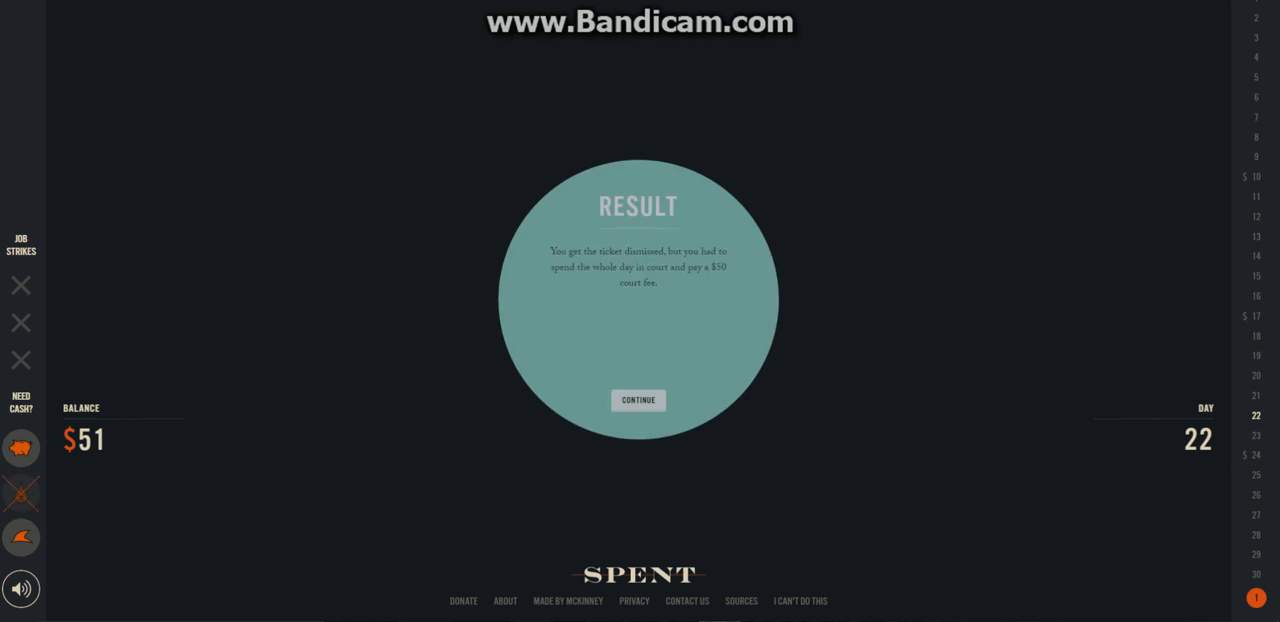
click(638, 400)
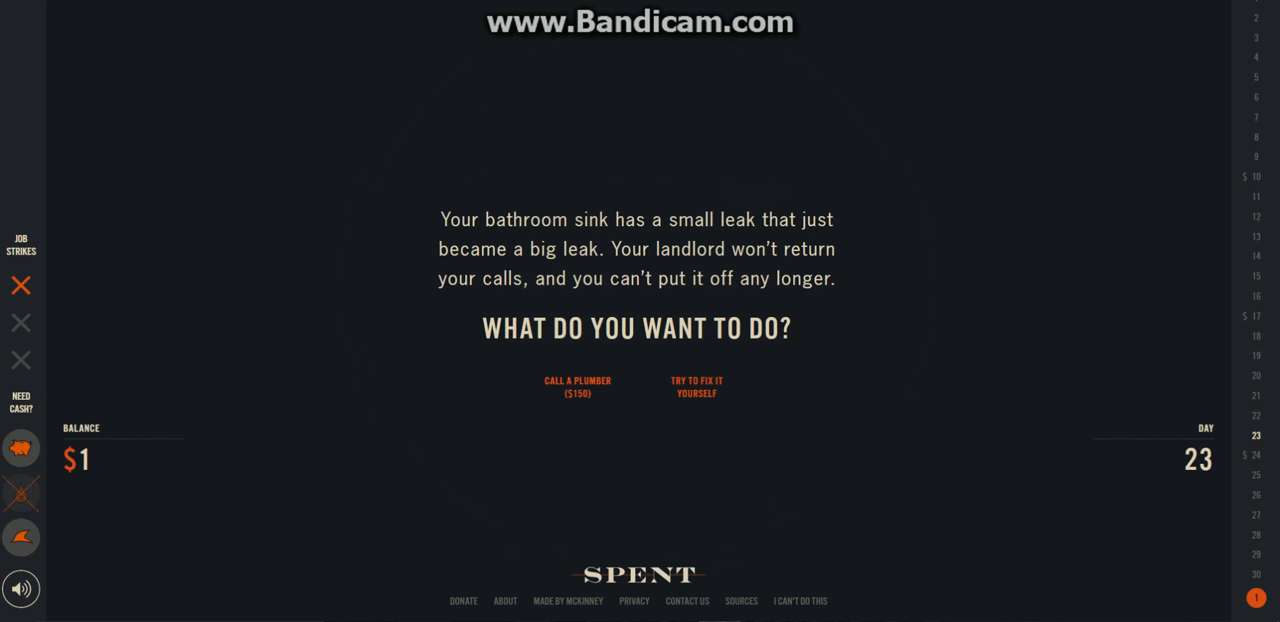
Answer the leaking bathroom sink, spending the last money, and continue to the day-23 end screen
click(696, 387)
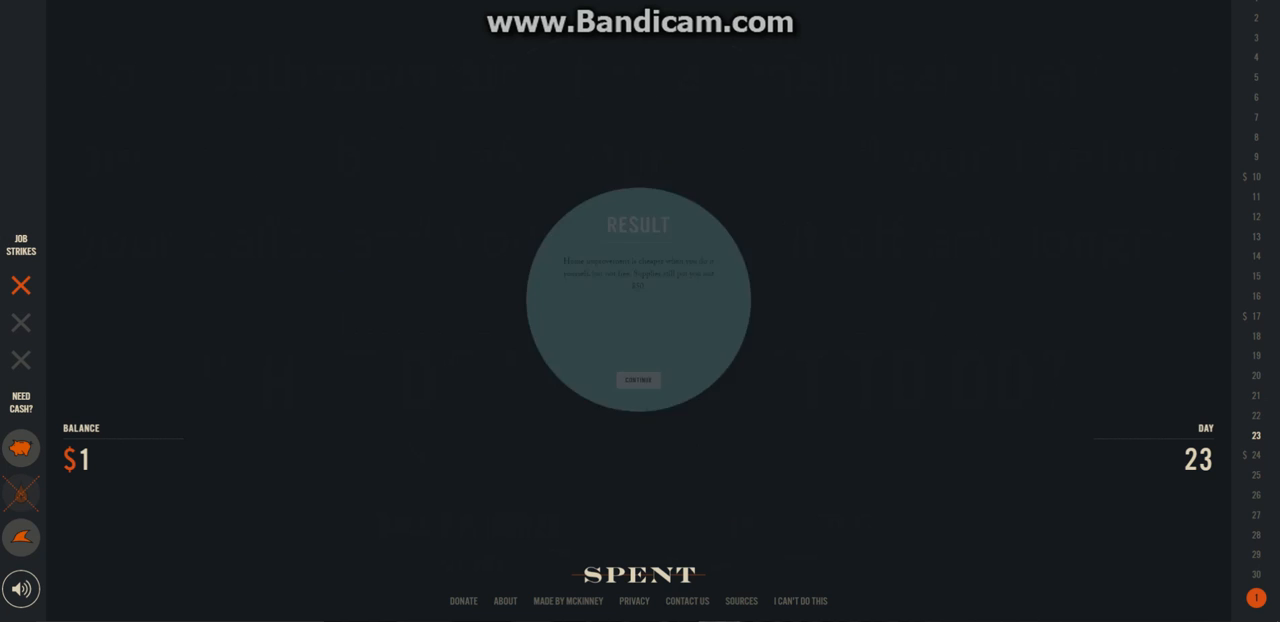
click(638, 380)
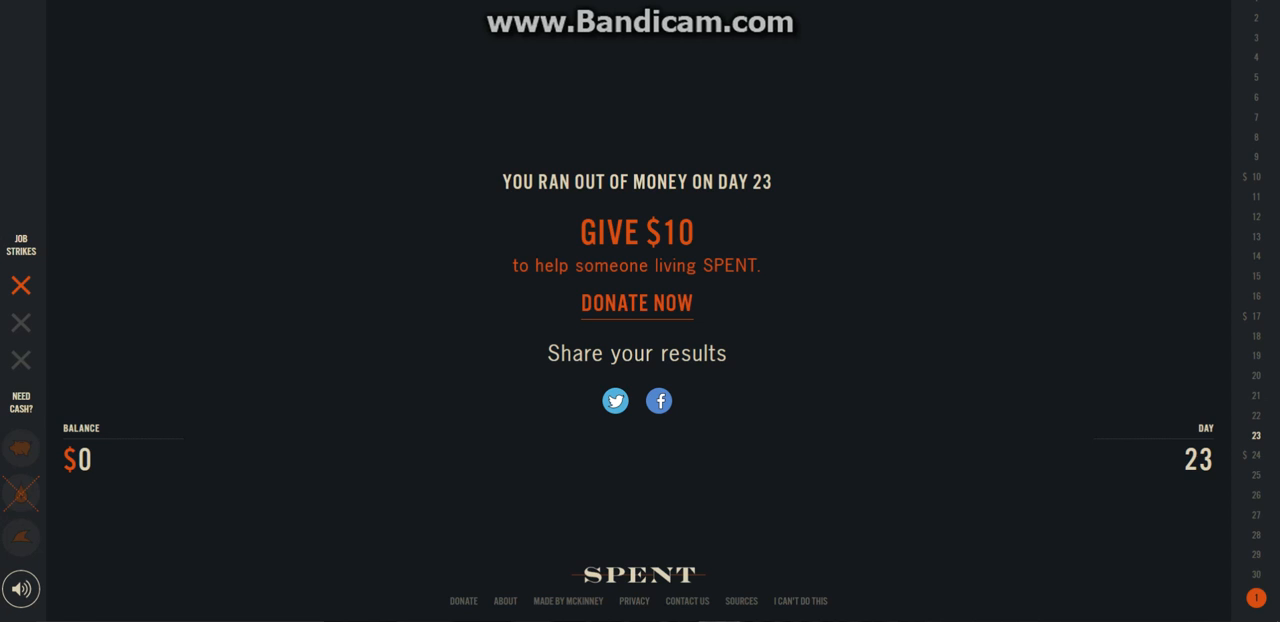
mouse_move(615, 400)
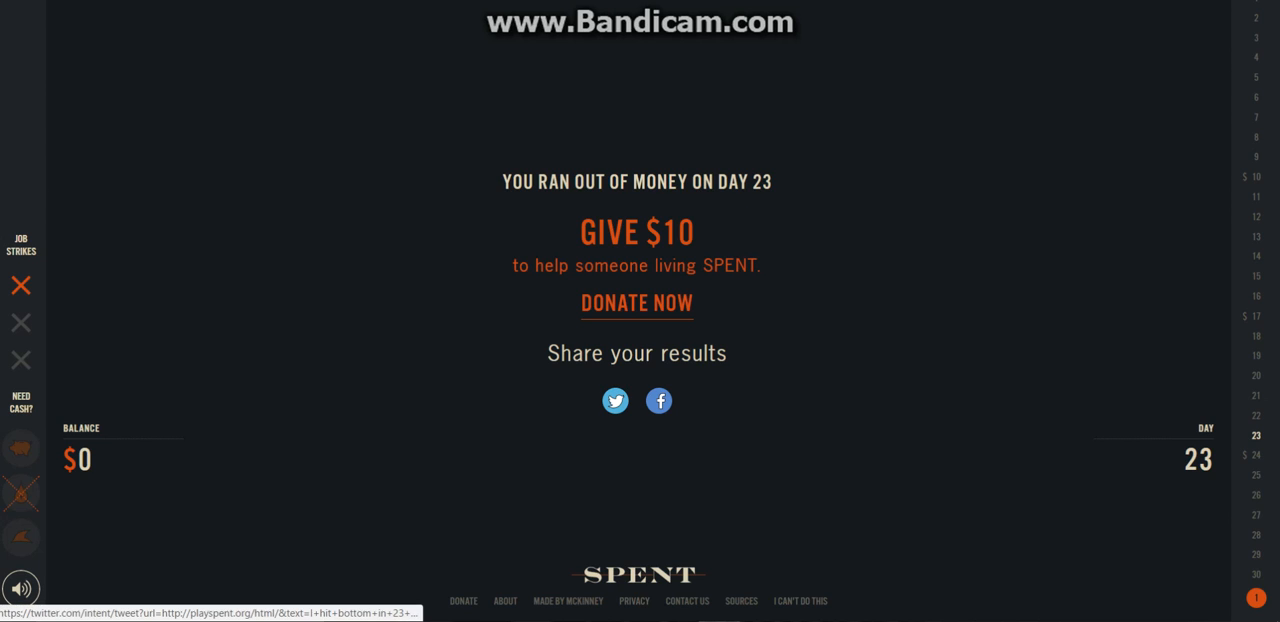